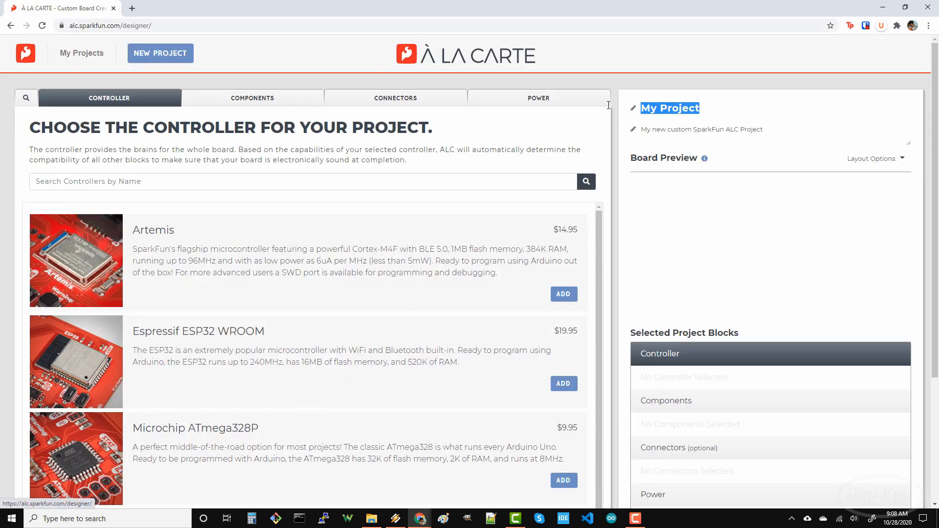
Enter 'My IoT Test Board' as the new board project's title.
type("My IoT T")
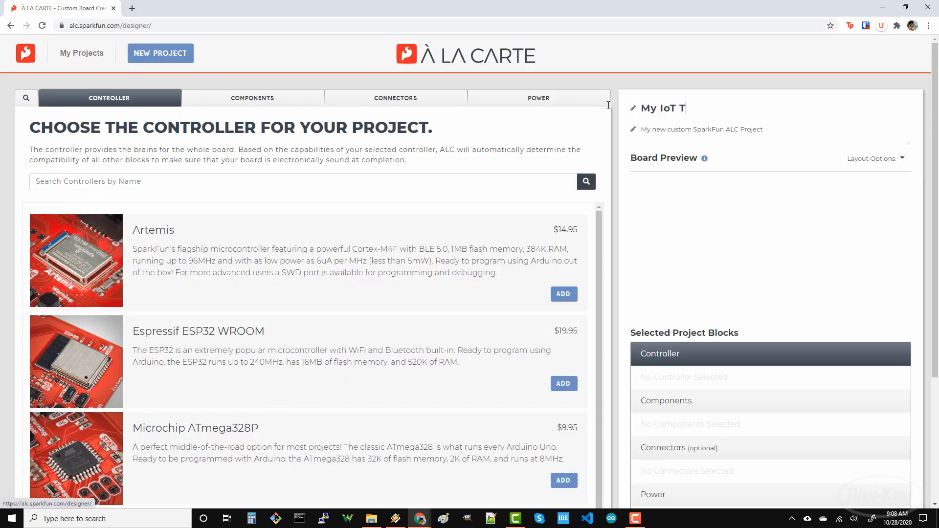
type("est Board")
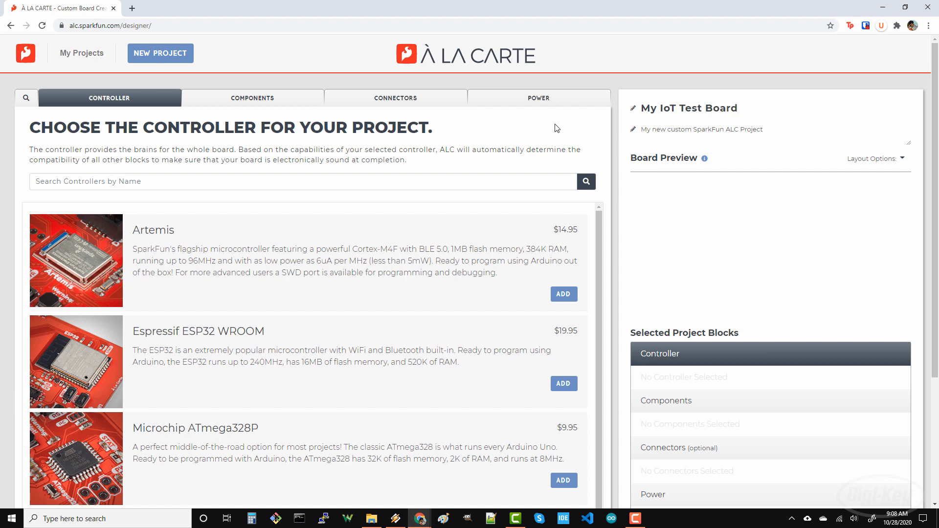
Add the Espressif ESP32 WROOM controller, bringing the subtotal to $968.95.
scroll("down", 3)
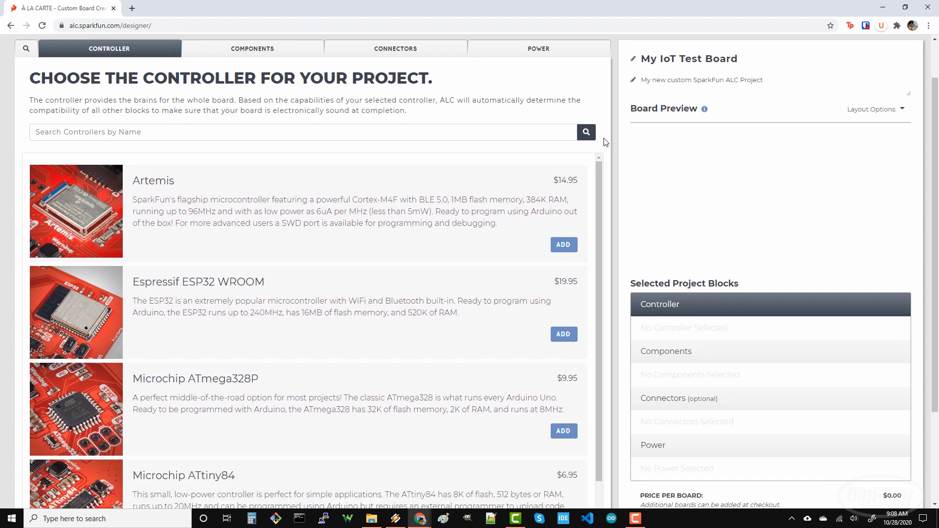
scroll("down", 3)
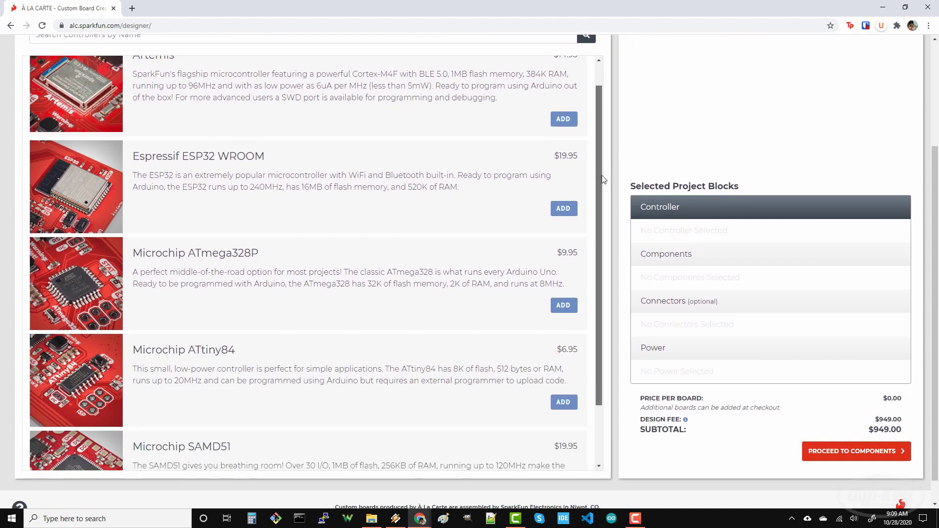
scroll("down", 3)
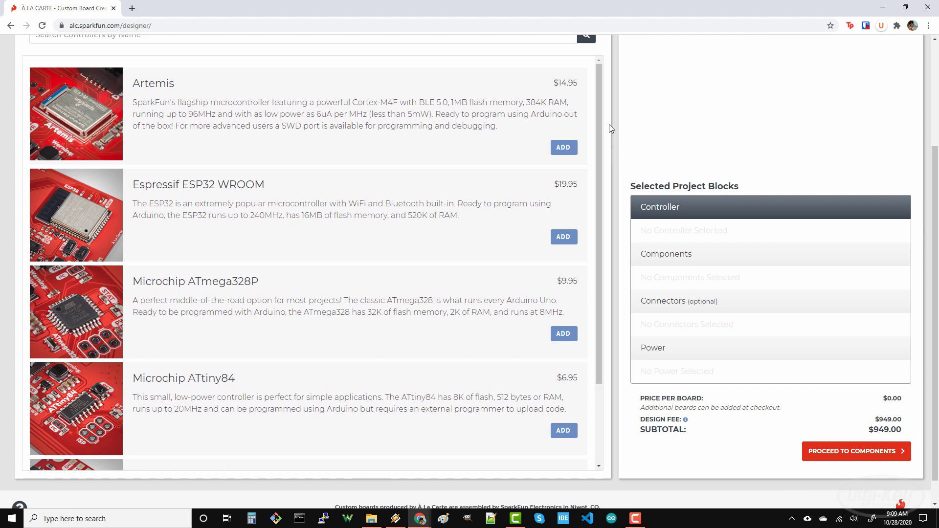
mouse_move(341, 205)
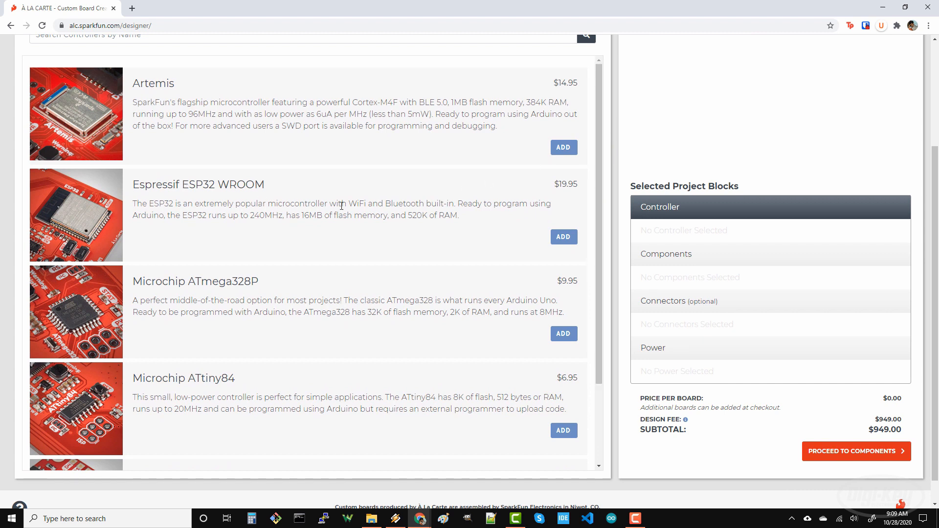
mouse_move(527, 231)
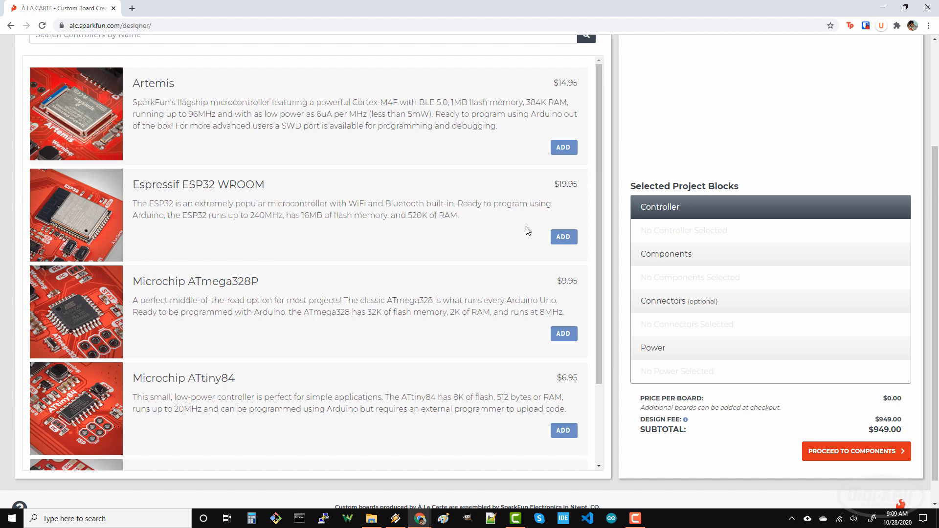
left_click(563, 237)
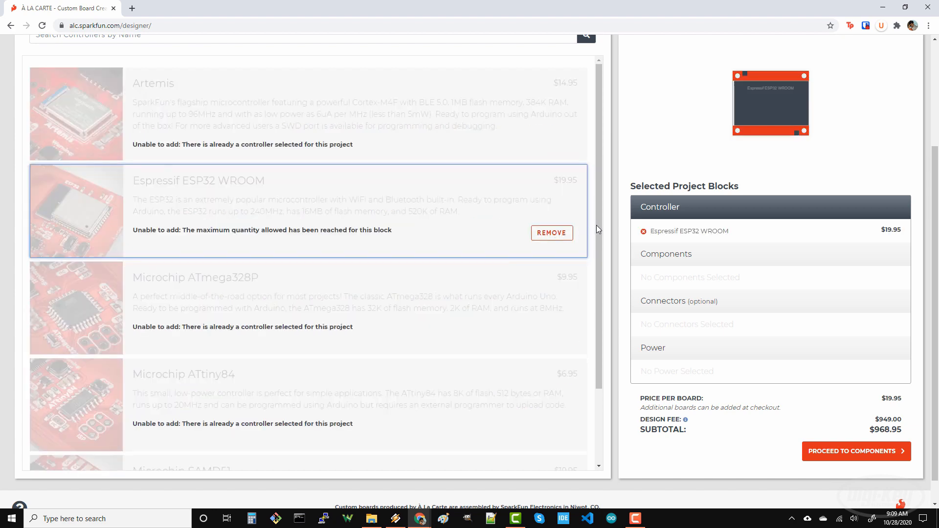
mouse_move(615, 183)
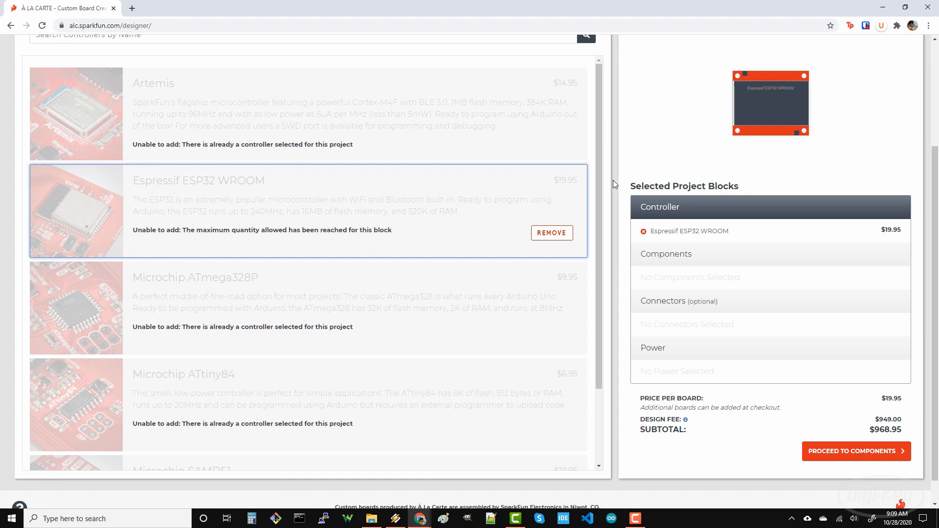
Advance to Components, try searching 'joyst' and the all-blocks search, then cancel.
left_click(856, 450)
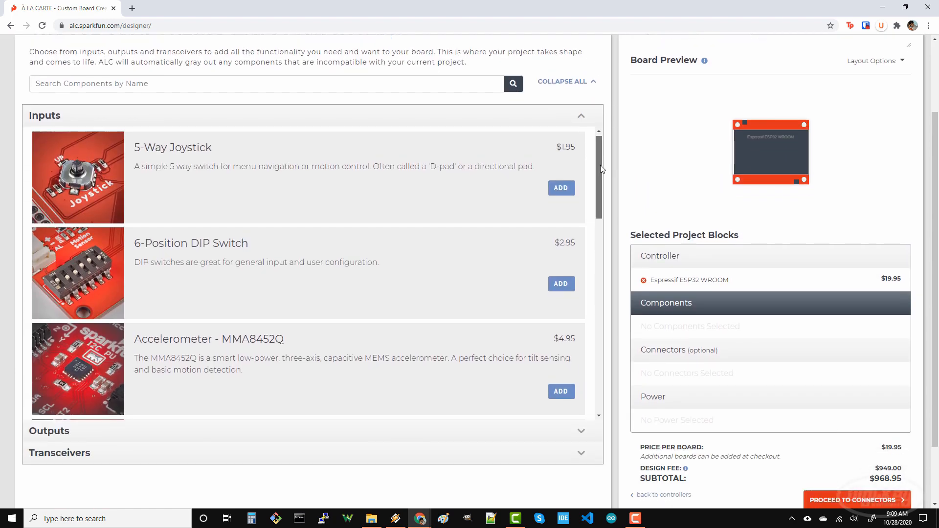
scroll("down", 3)
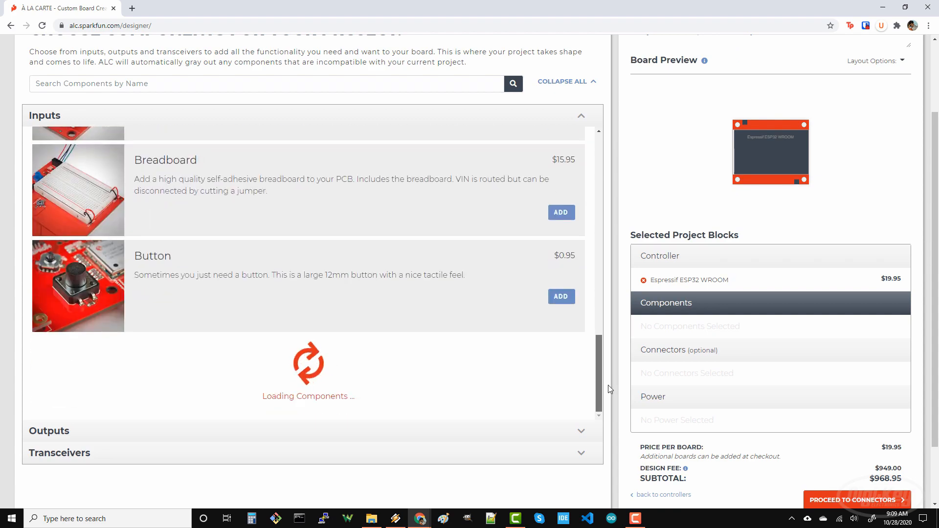
scroll("down", 3)
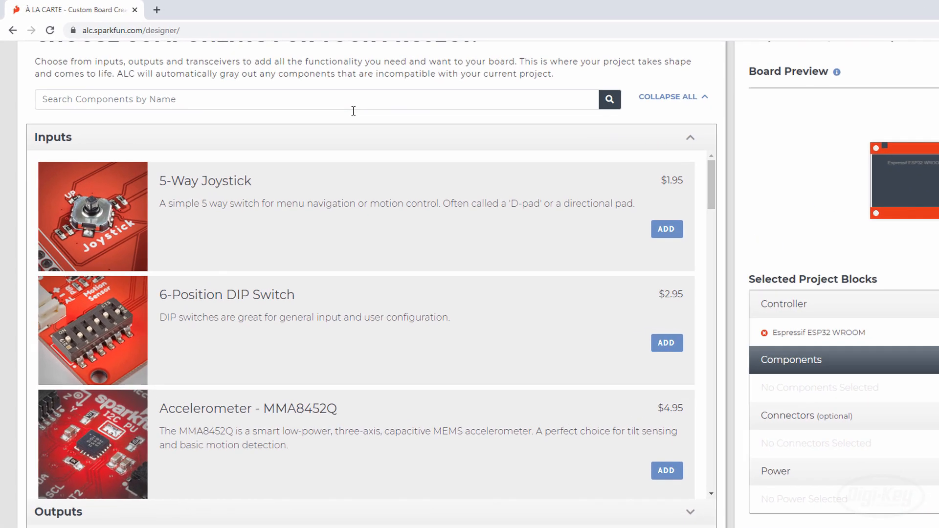
type("joystick")
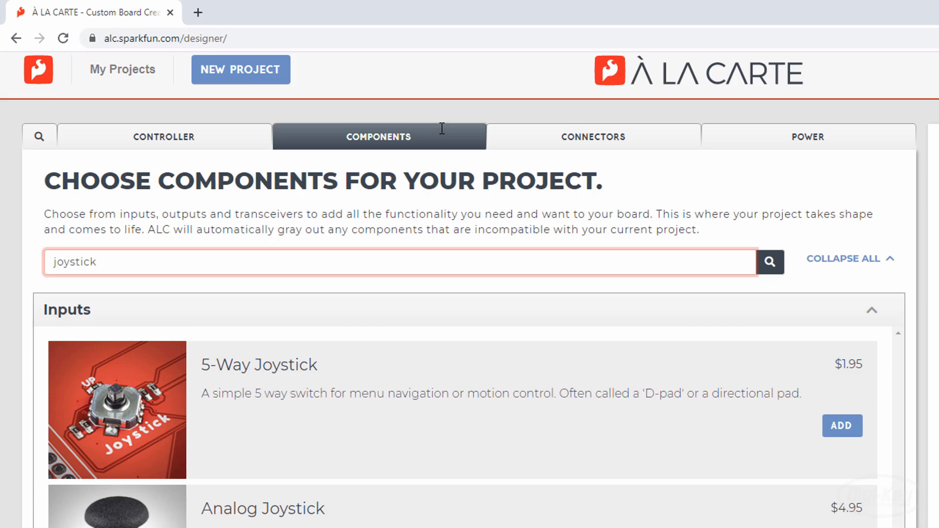
left_click(39, 136)
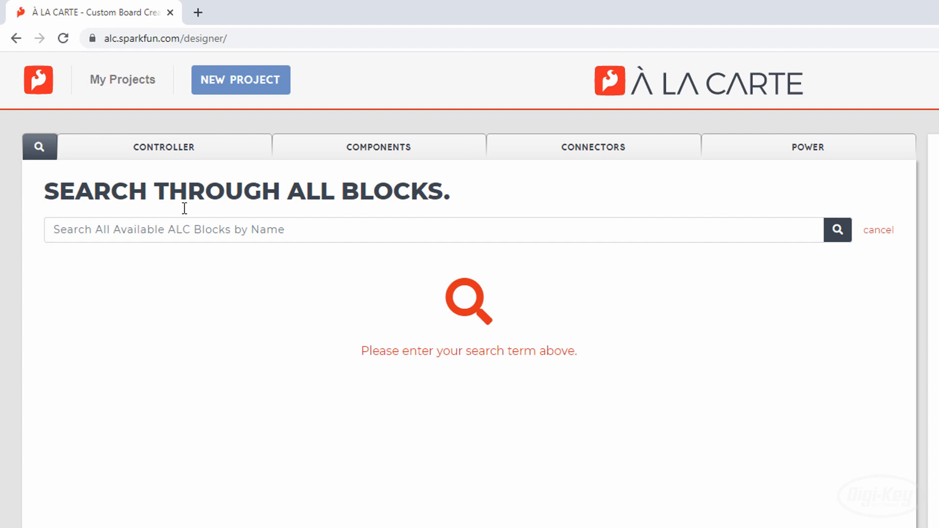
left_click(378, 147)
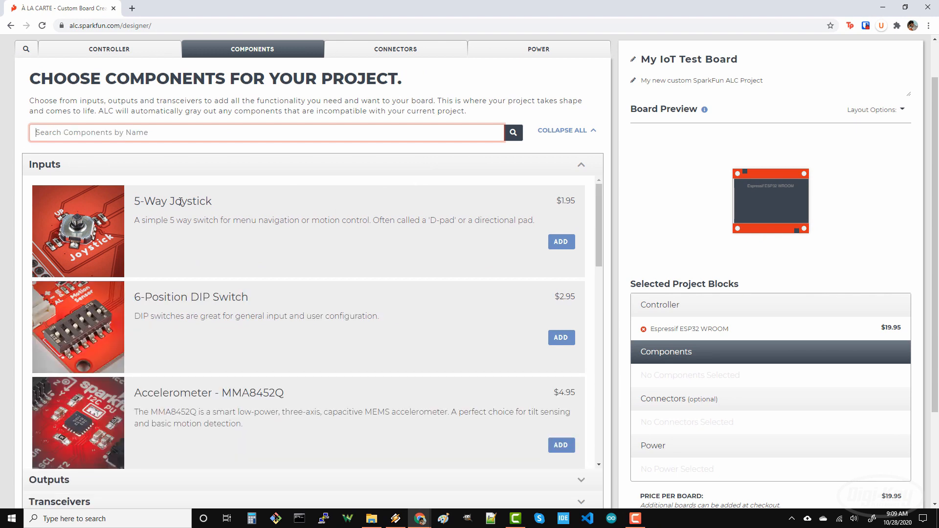
Add the 5-Way Joystick, BME680 and CCS811 sensors, at $61.80 per board.
left_click(561, 242)
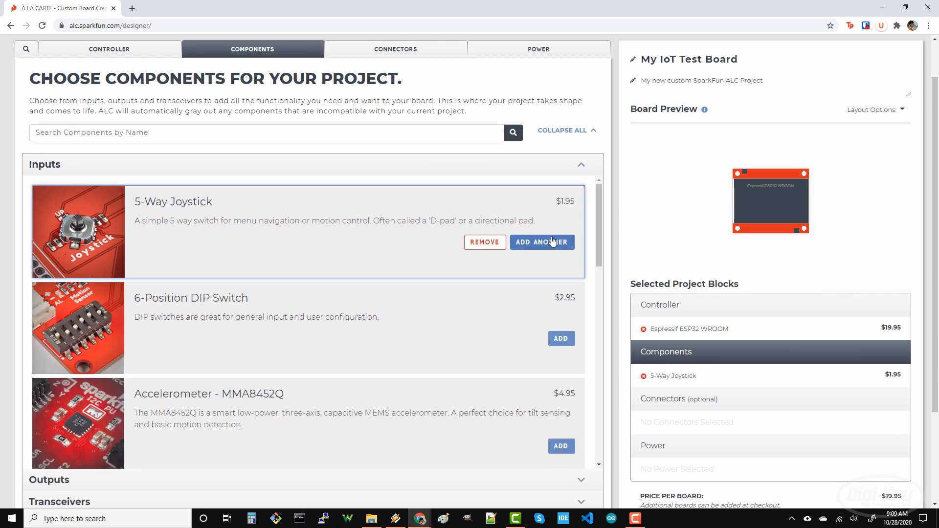
left_click(542, 242)
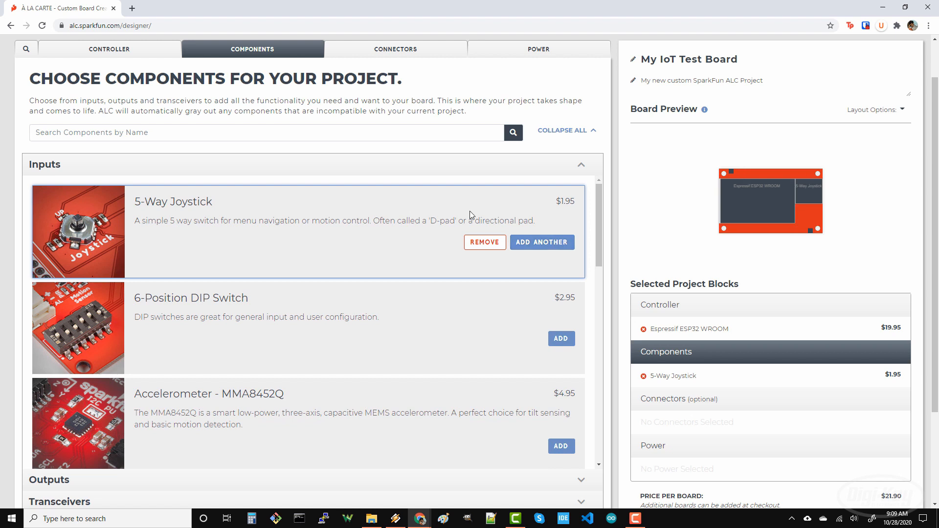
scroll("down", 3)
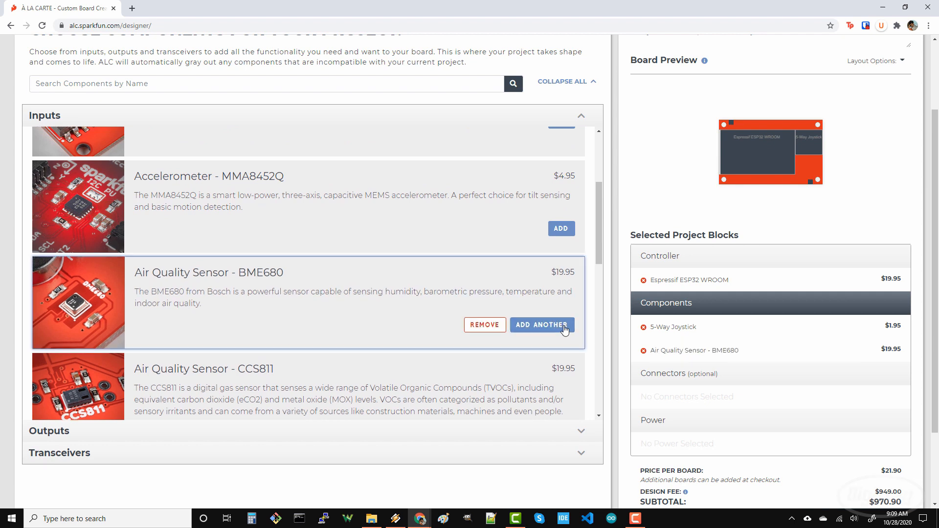
left_click(542, 324)
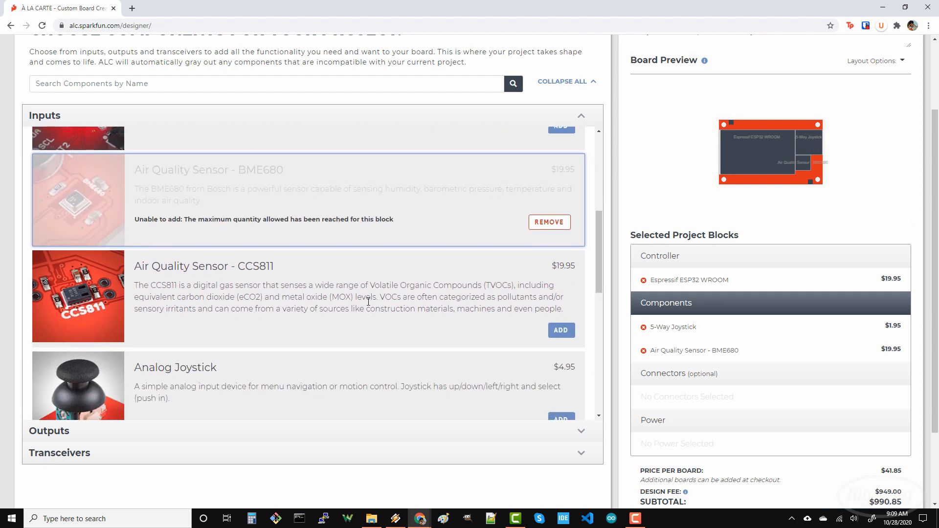
left_click(561, 330)
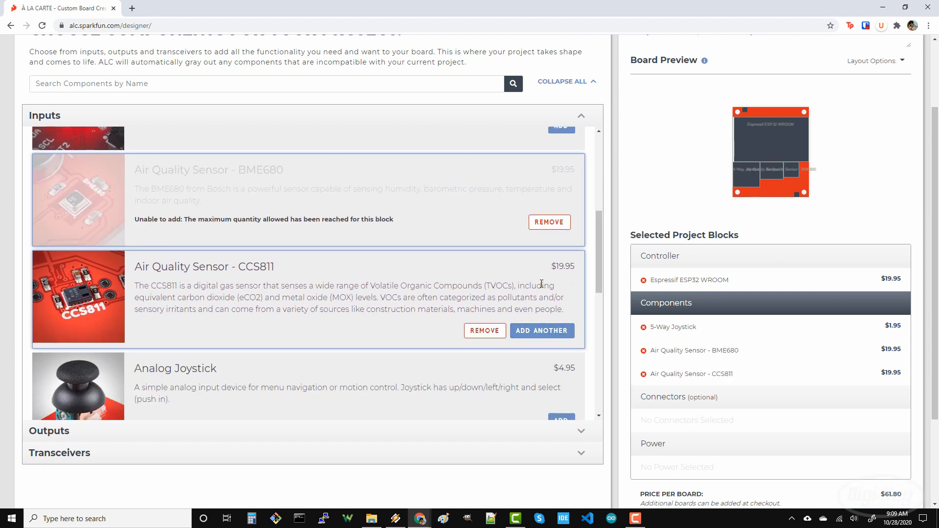
left_click(542, 331)
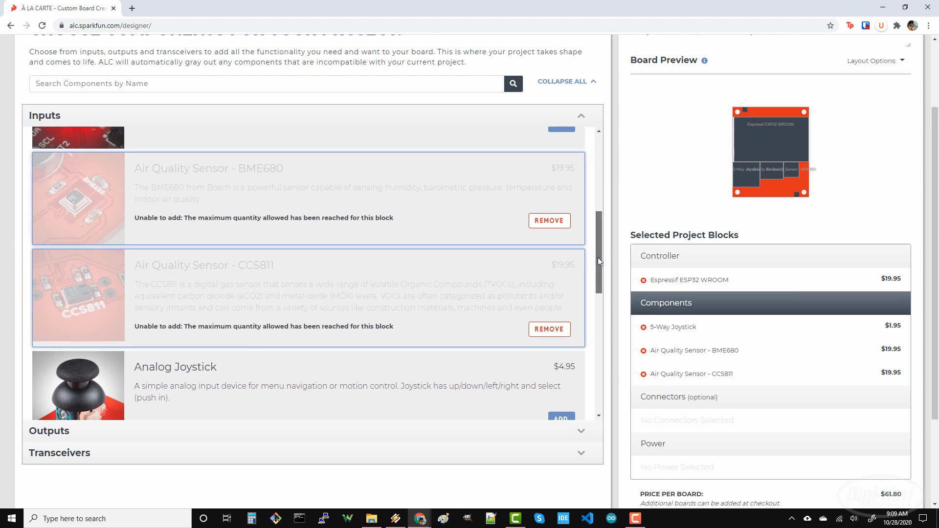
scroll("down", 3)
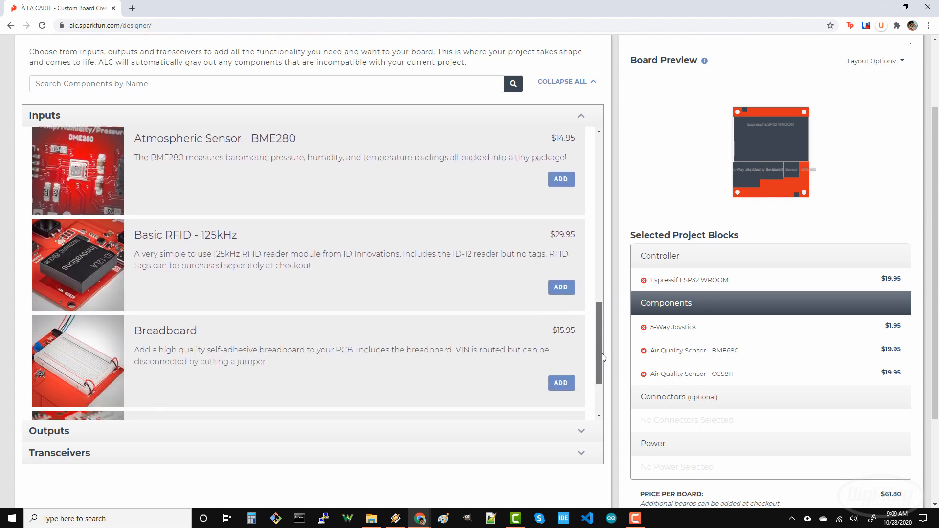
scroll("down", 3)
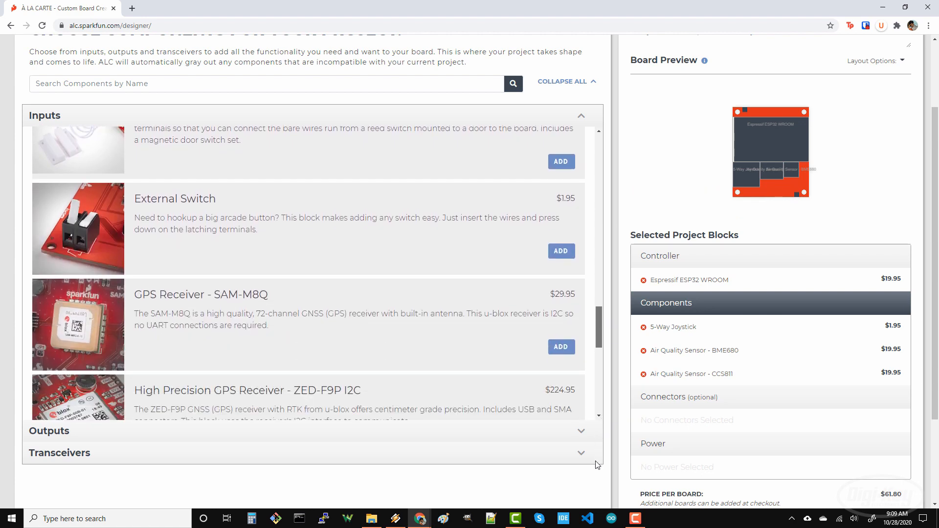
Add the GPS Receiver - SAM-M8Q, dismissing the login popup as a guest ($91.75 per board).
left_click(561, 347)
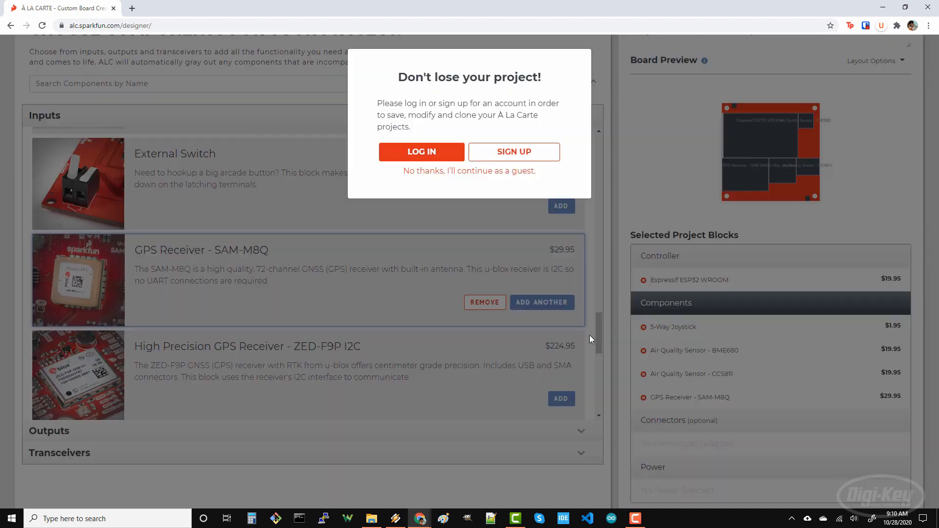
left_click(542, 302)
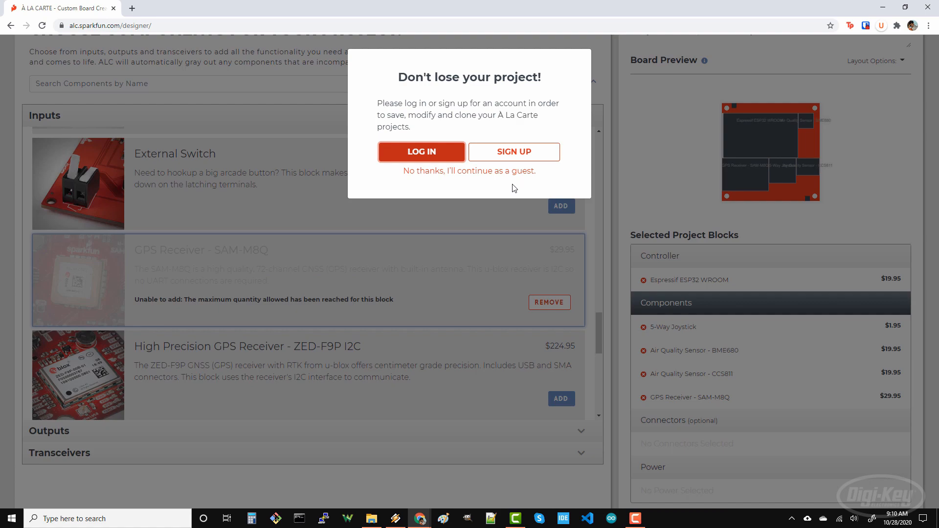
left_click(469, 171)
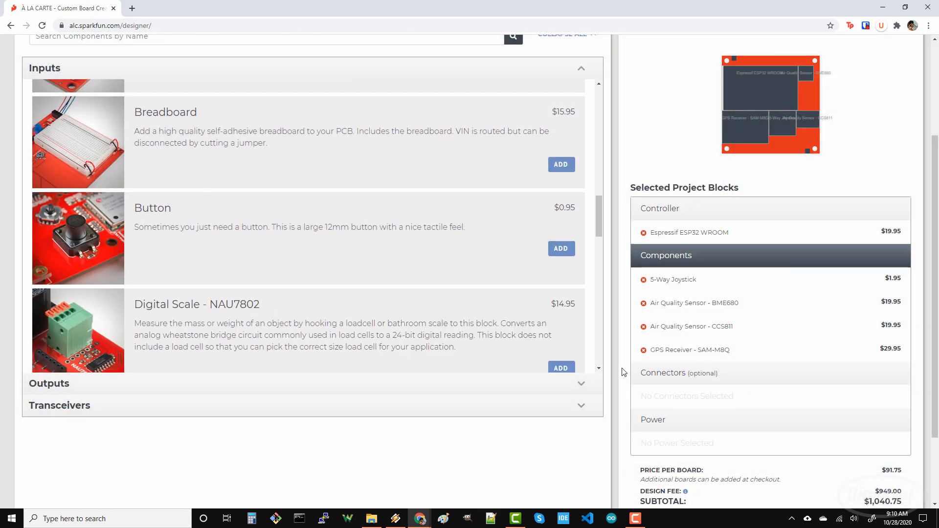
scroll("down", 3)
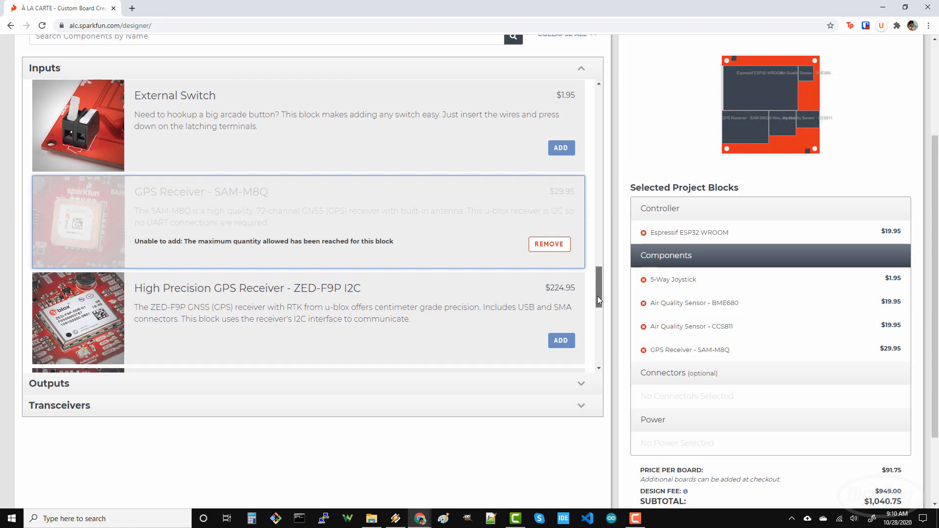
scroll("down", 3)
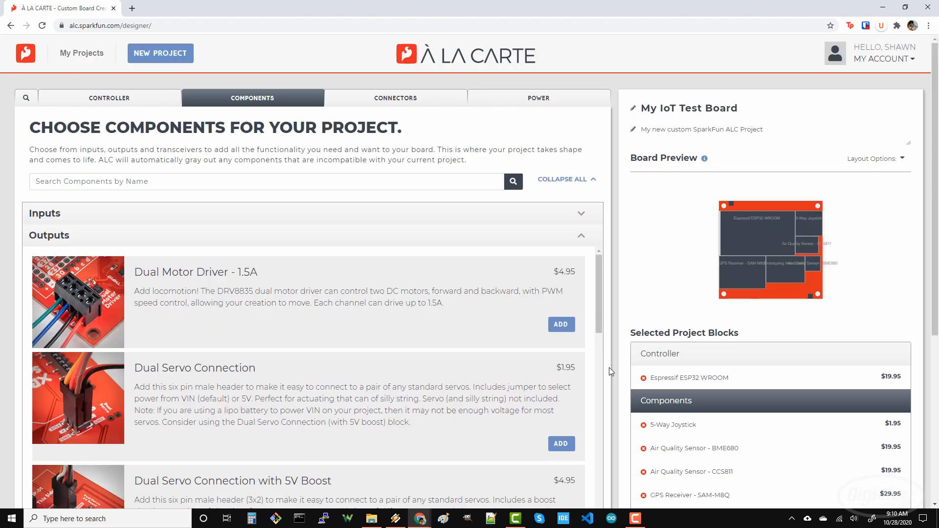
Add the LCD 16x2 display from the Outputs list.
scroll("down", 3)
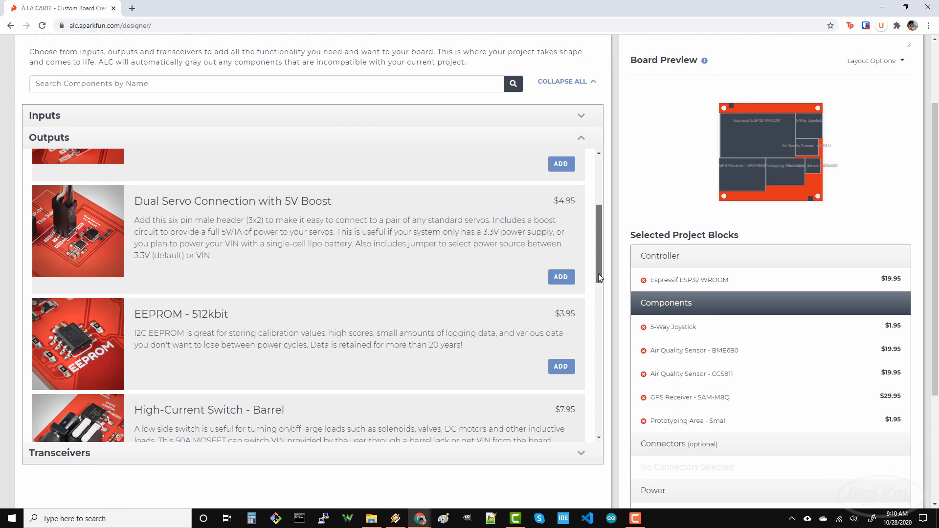
scroll("down", 3)
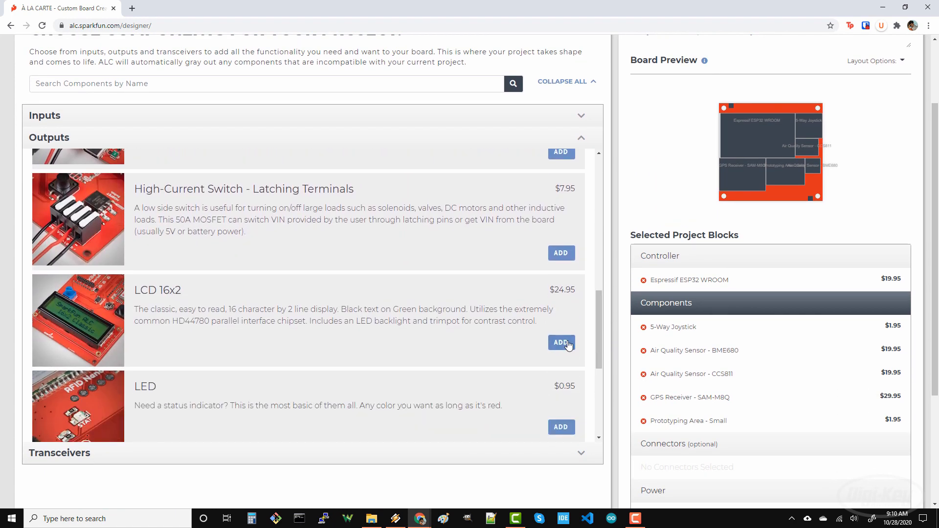
left_click(561, 342)
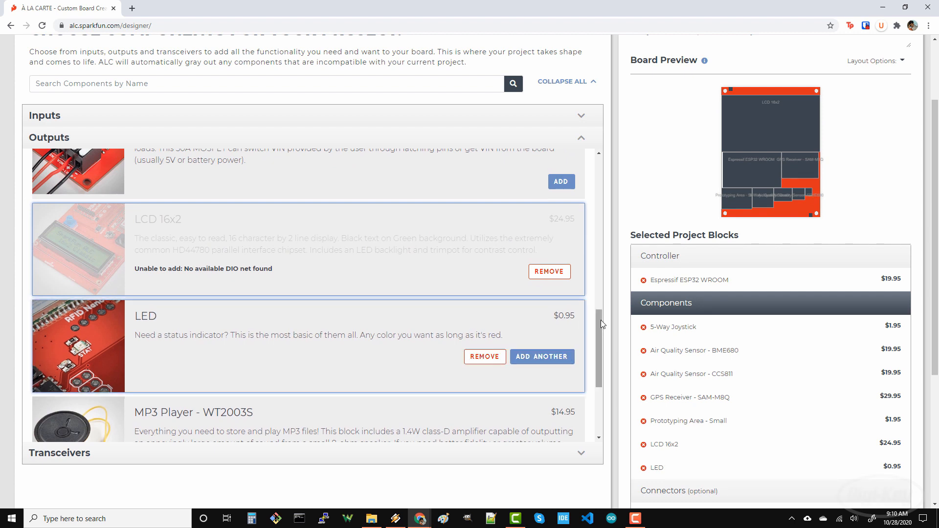
scroll("down", 3)
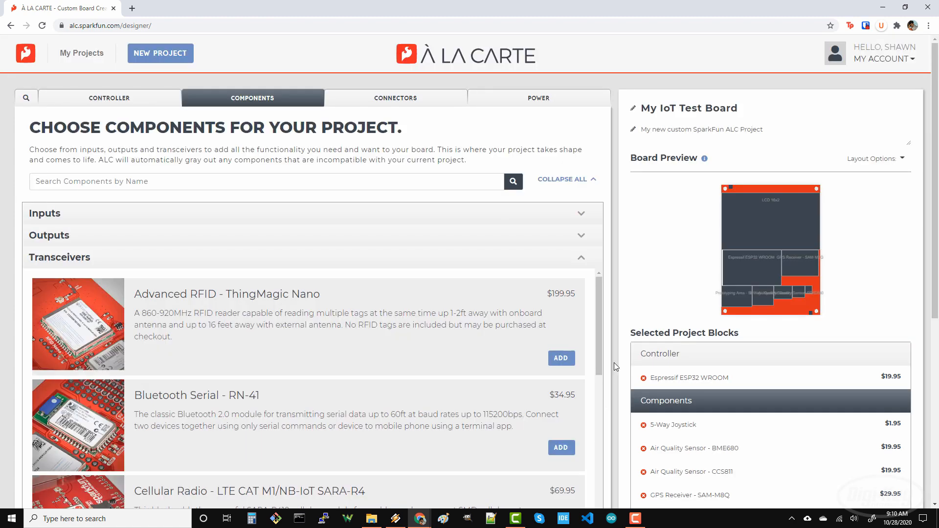
Scroll down and back up through the Transceivers list without adding anything.
scroll("down", 3)
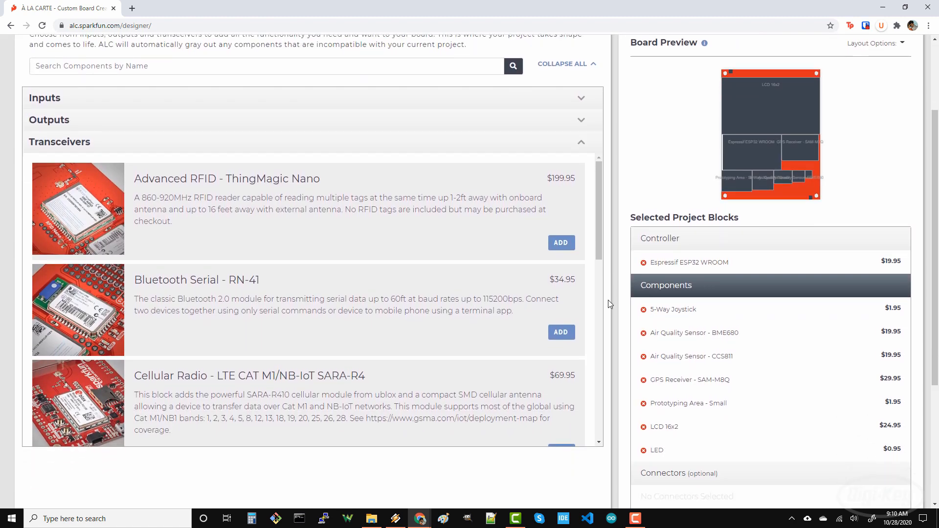
scroll("down", 3)
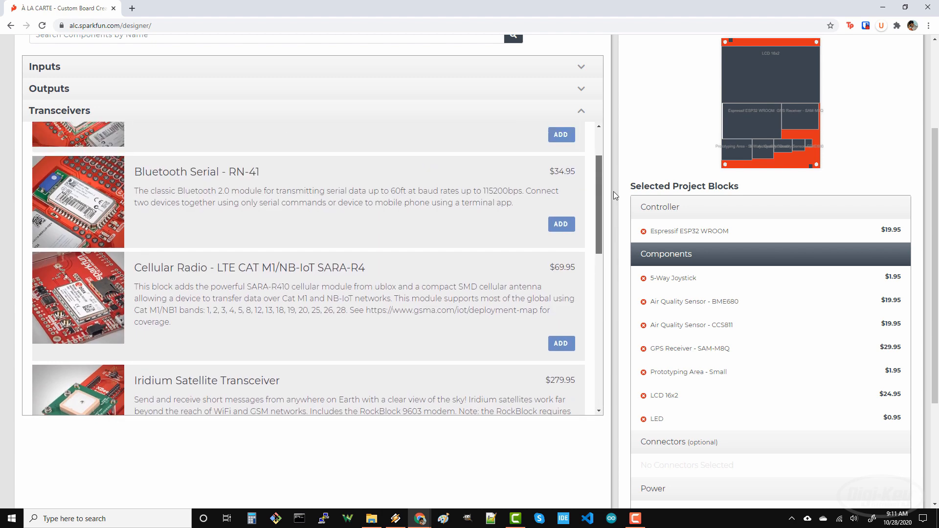
scroll("up", 3)
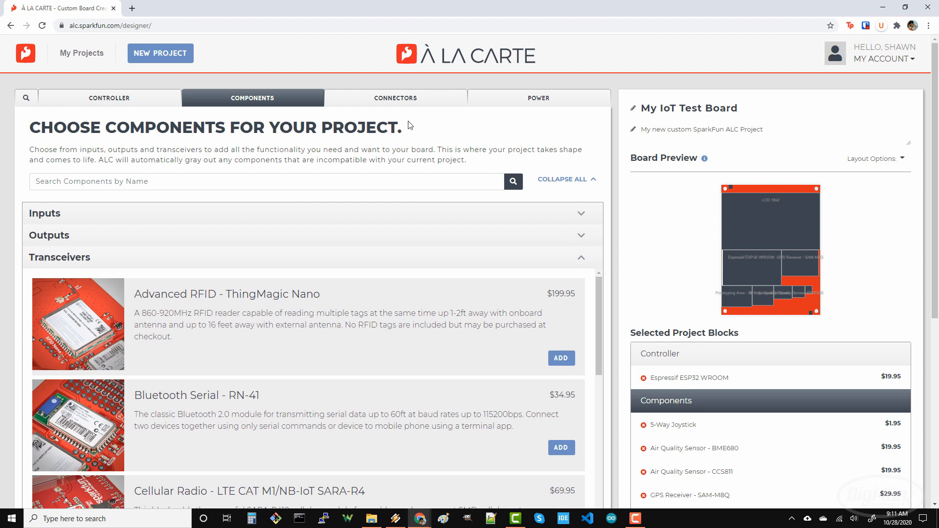
Switch to the Connectors stage and show the Header's pin-count options.
left_click(396, 98)
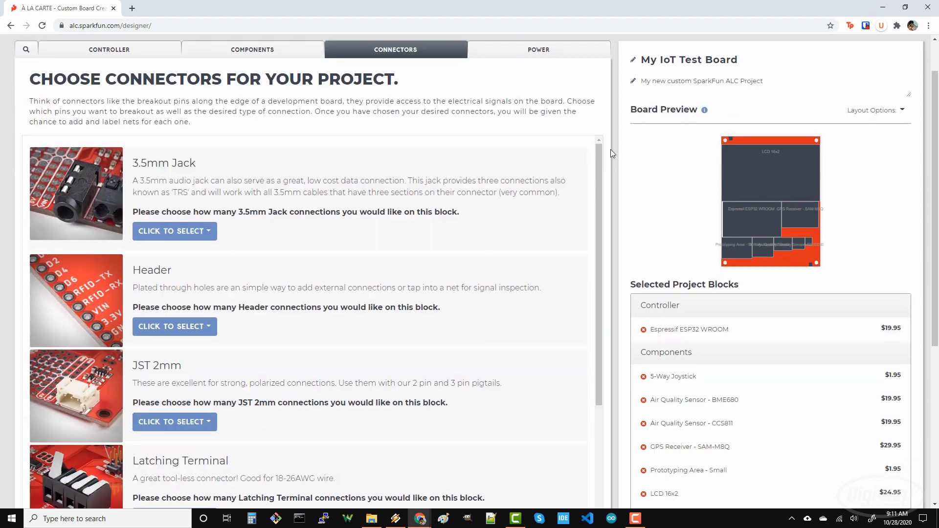
scroll("down", 3)
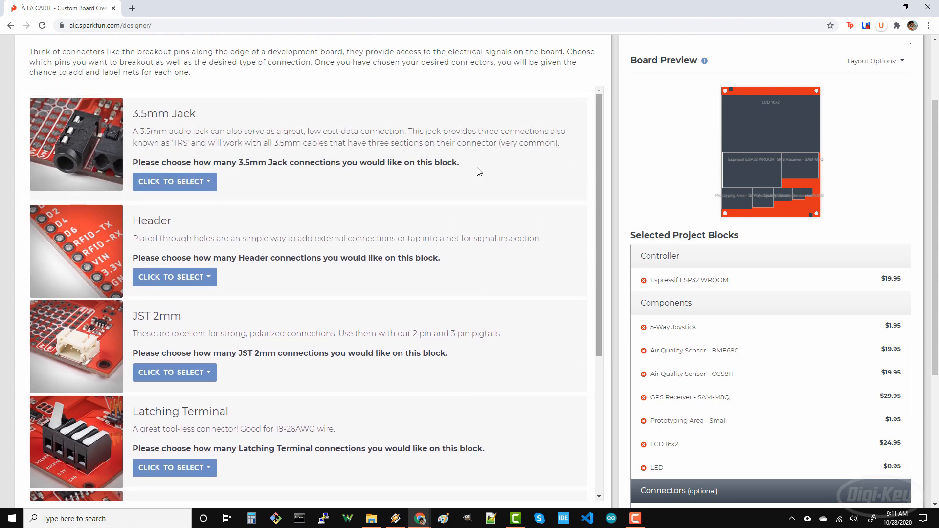
mouse_move(602, 246)
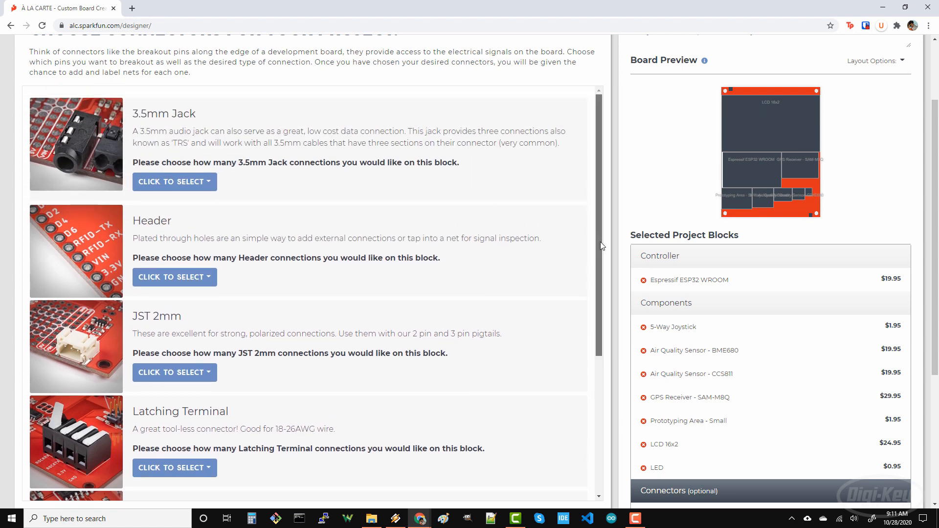
scroll("down", 3)
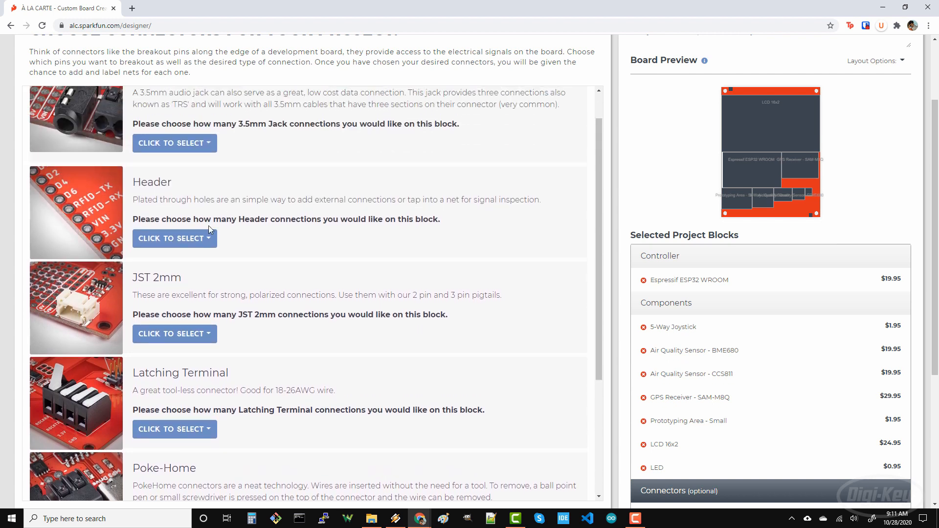
left_click(174, 238)
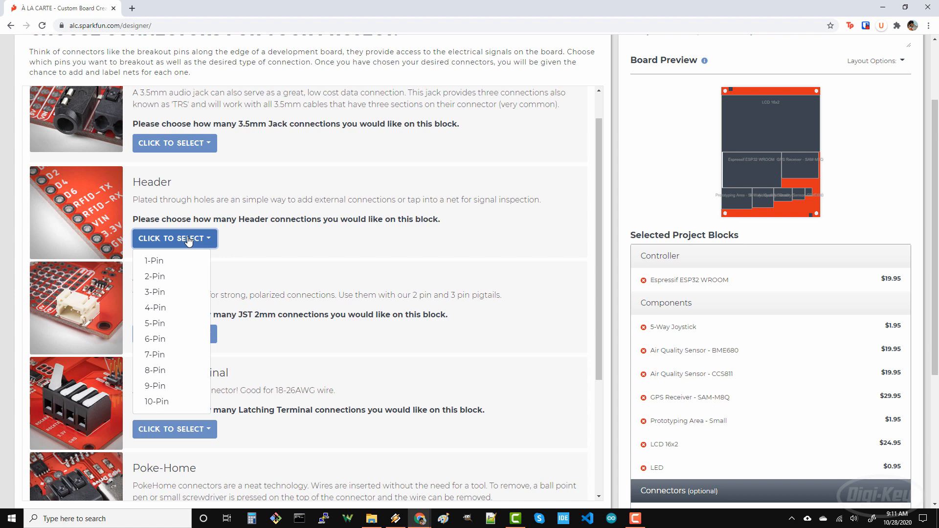
mouse_move(161, 406)
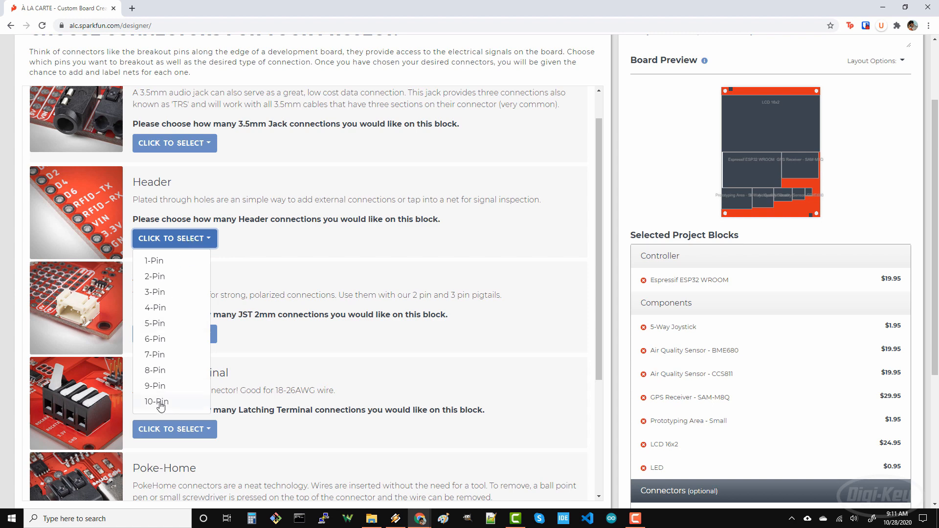
Choose a 10-pin header and begin assigning signals to its pins.
left_click(155, 402)
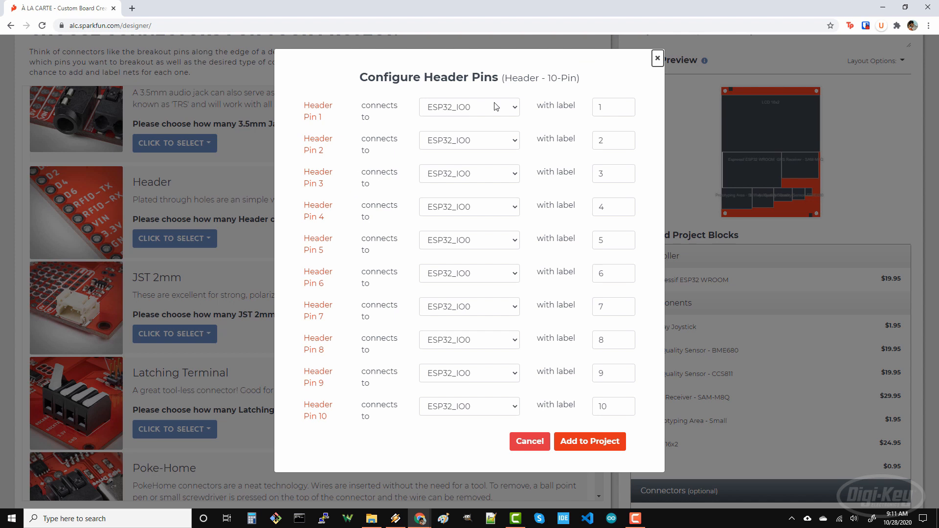
mouse_move(419, 150)
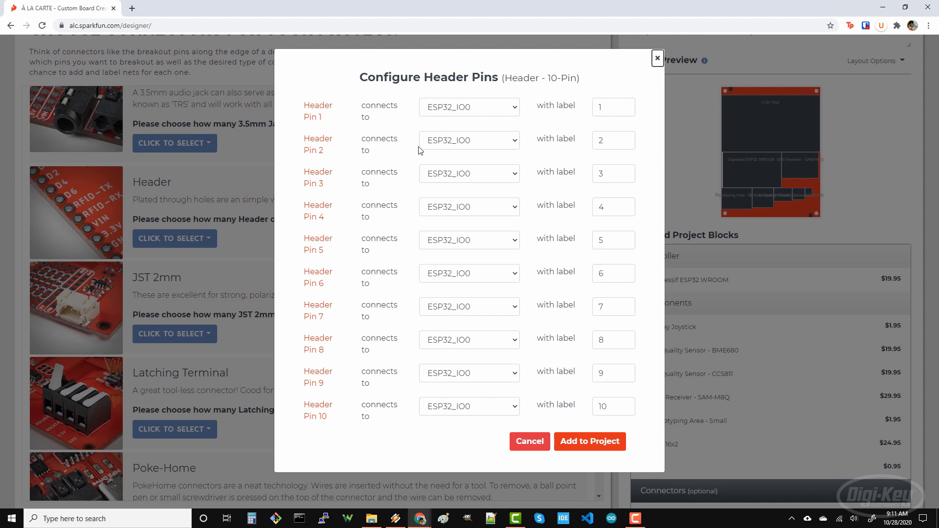
left_click(469, 106)
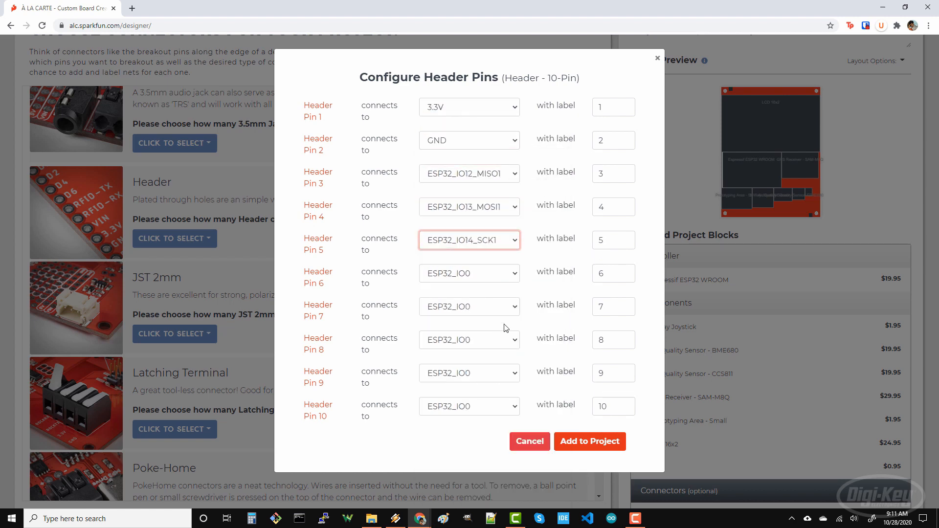
left_click(469, 273)
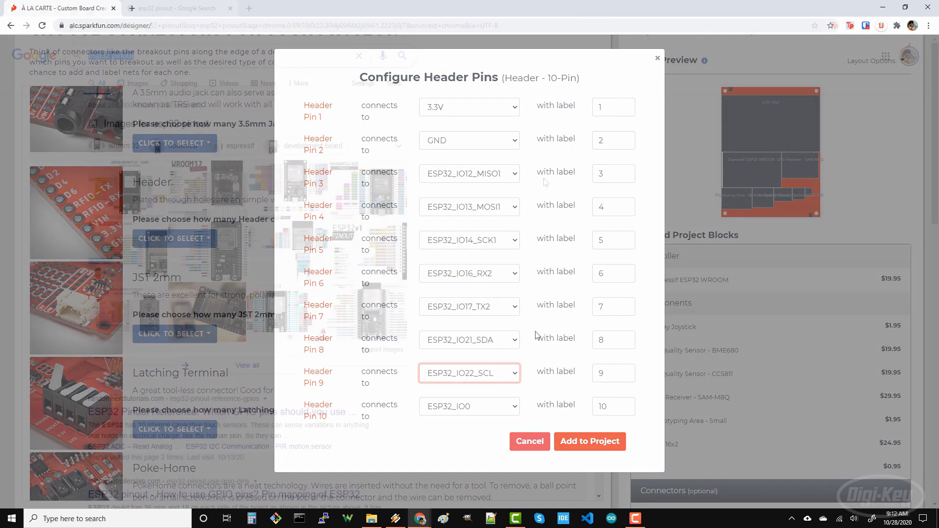
left_click(176, 8)
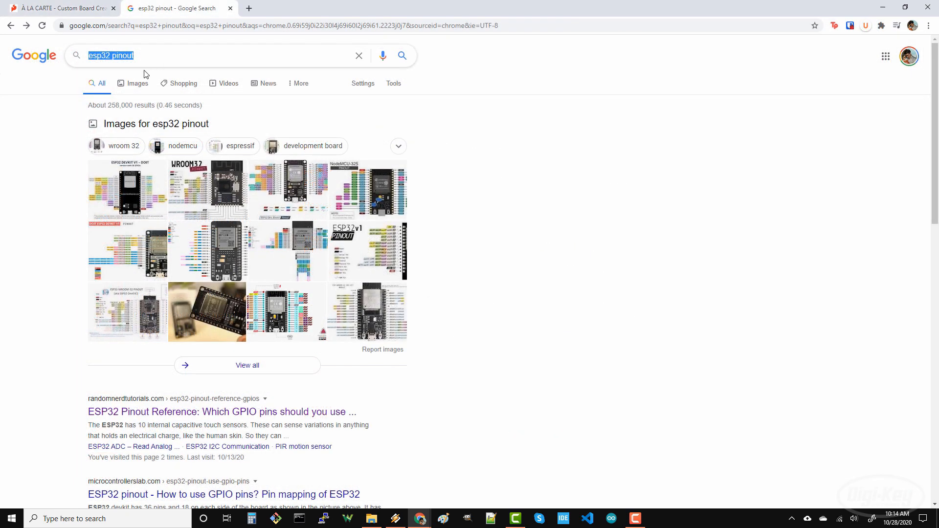
left_click(133, 83)
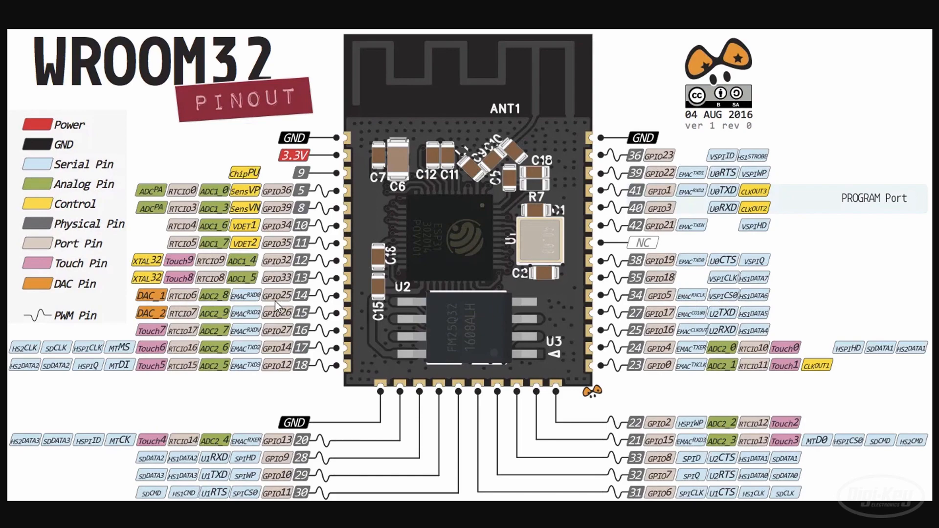
mouse_move(147, 289)
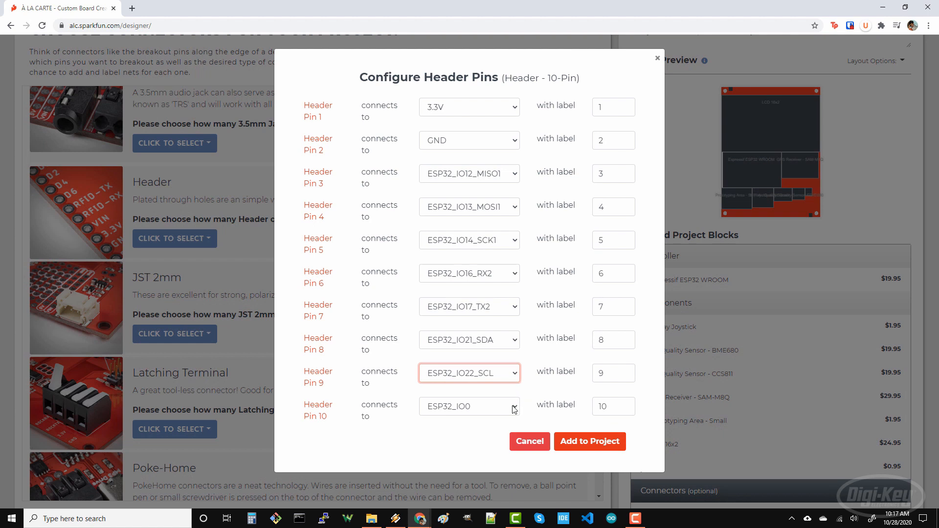
Connect header pin 10 to ESP32_IO25 and add the 10-pin header to the project.
left_click(468, 407)
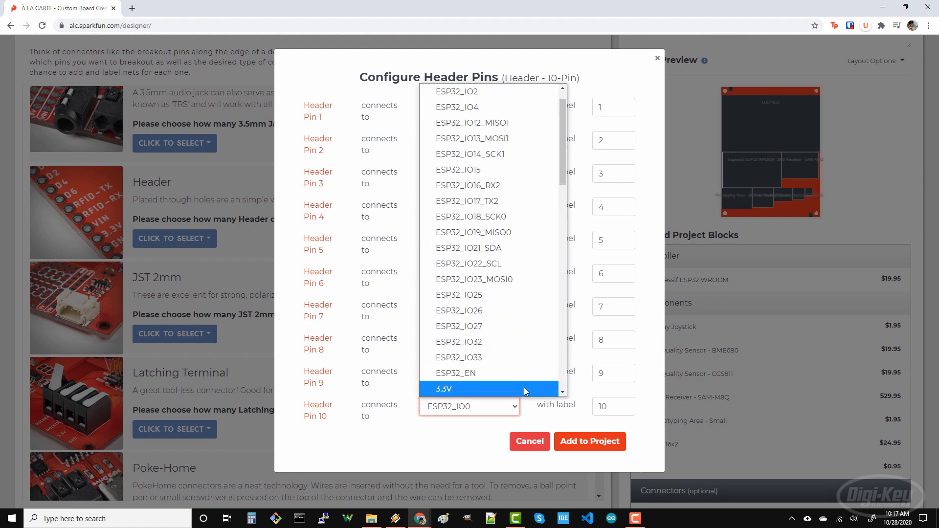
left_click(443, 389)
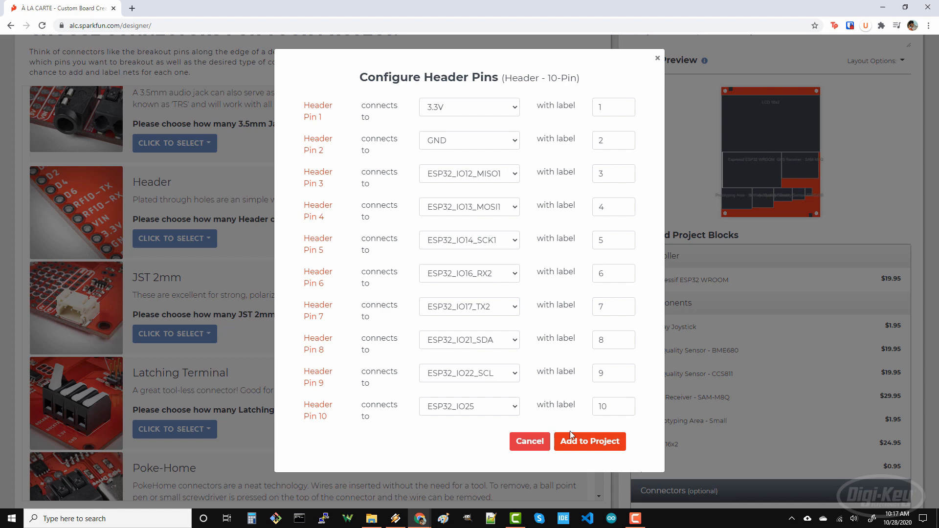
left_click(590, 441)
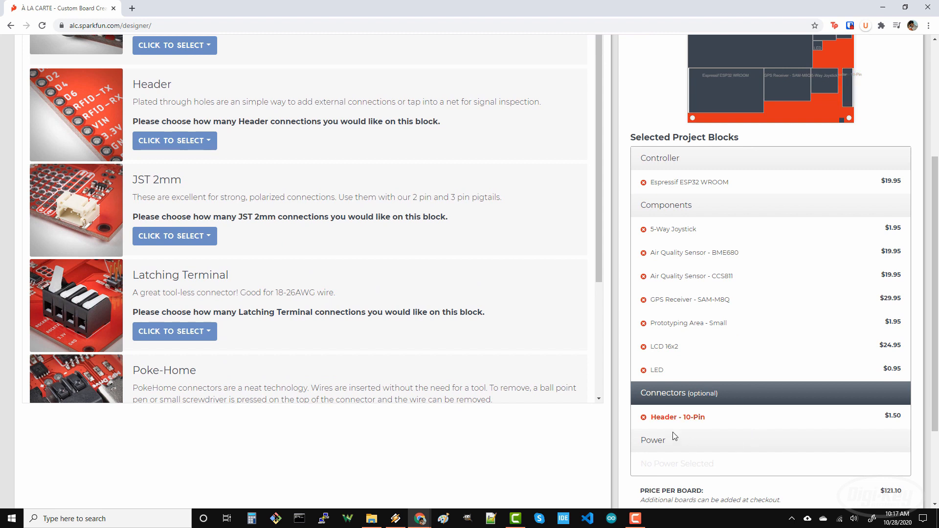
mouse_move(732, 426)
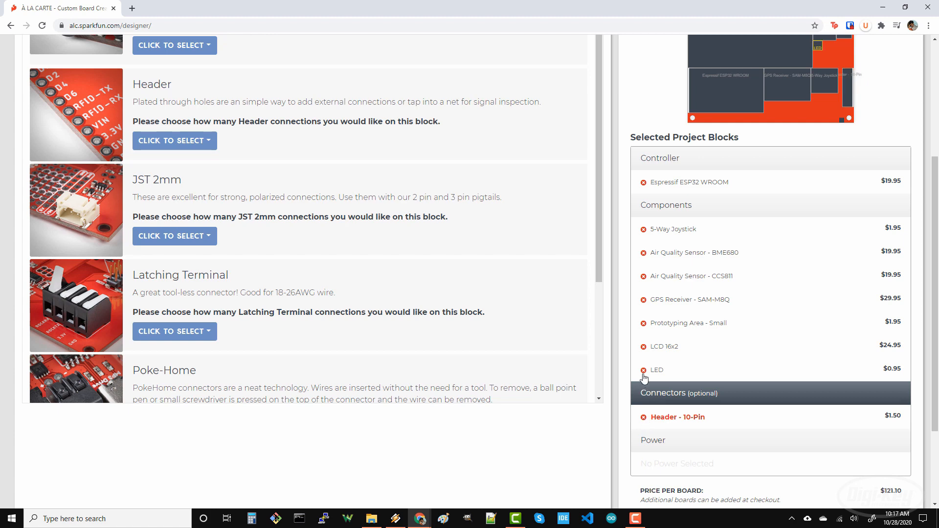
left_click(538, 98)
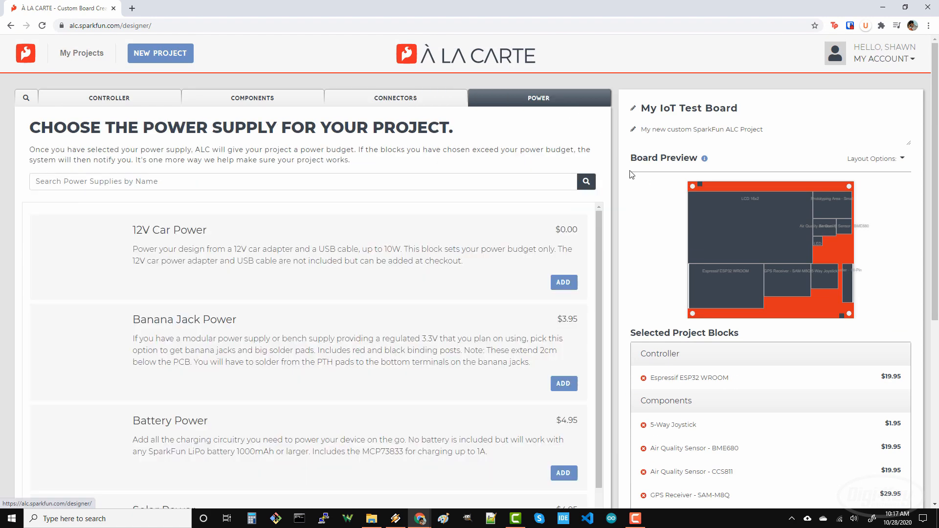
Add Battery Power from the Power tab's supply list as the board's power supply.
scroll("down", 3)
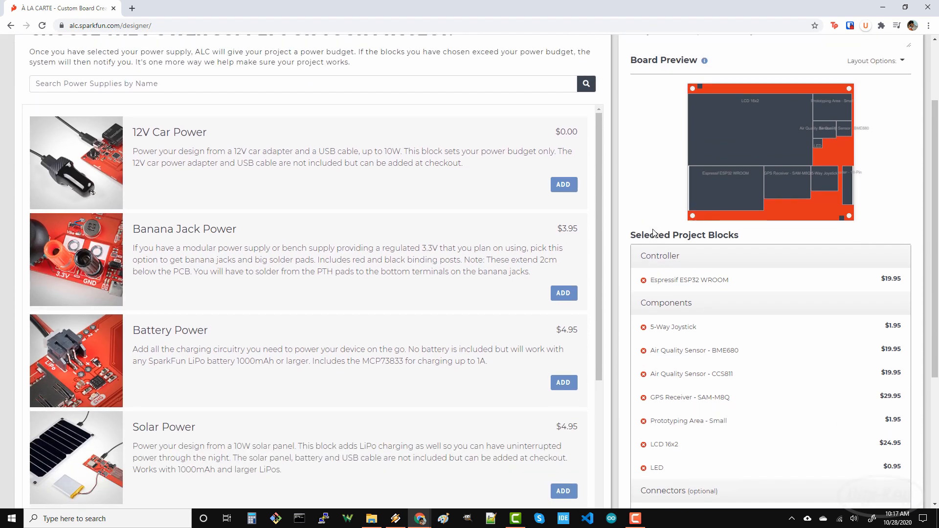
scroll("down", 3)
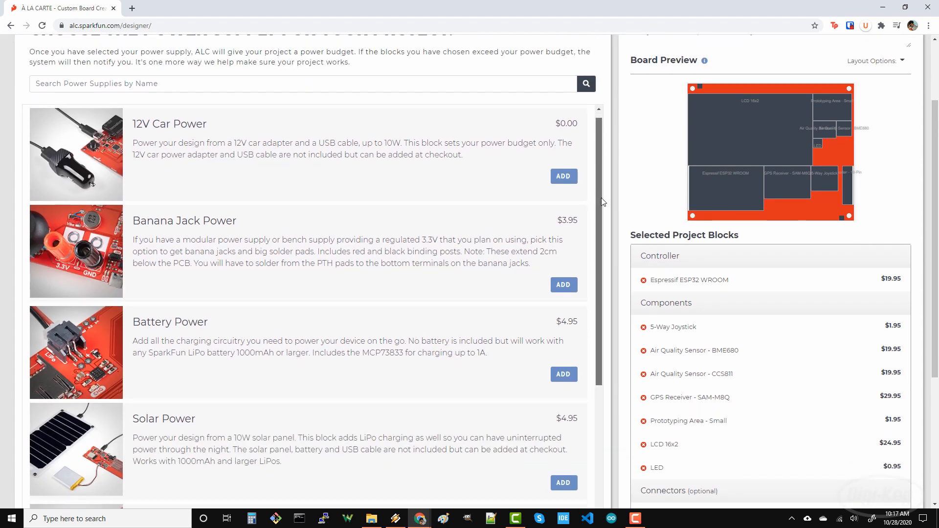
scroll("down", 3)
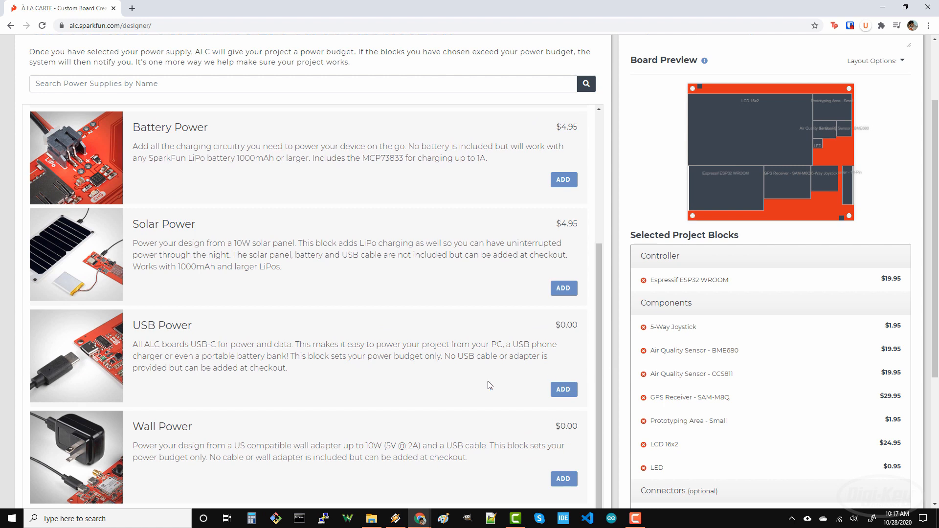
mouse_move(286, 388)
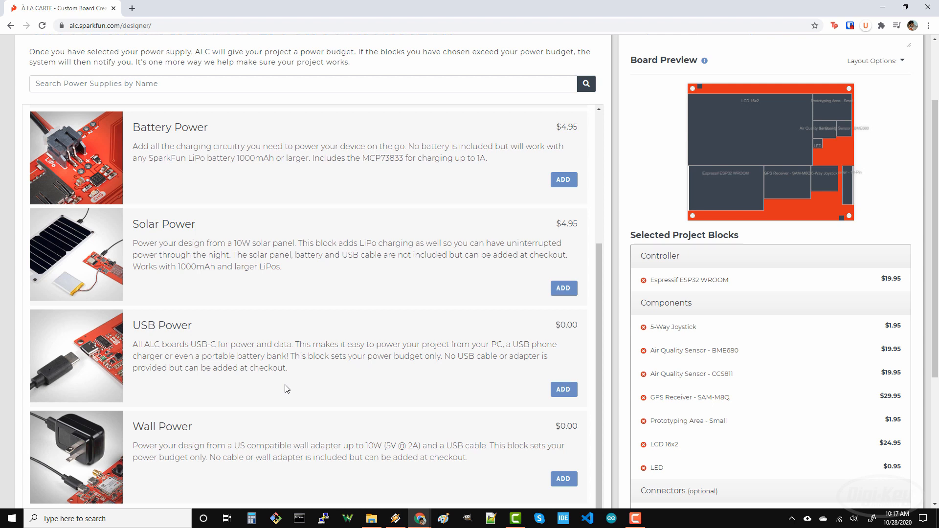
mouse_move(587, 203)
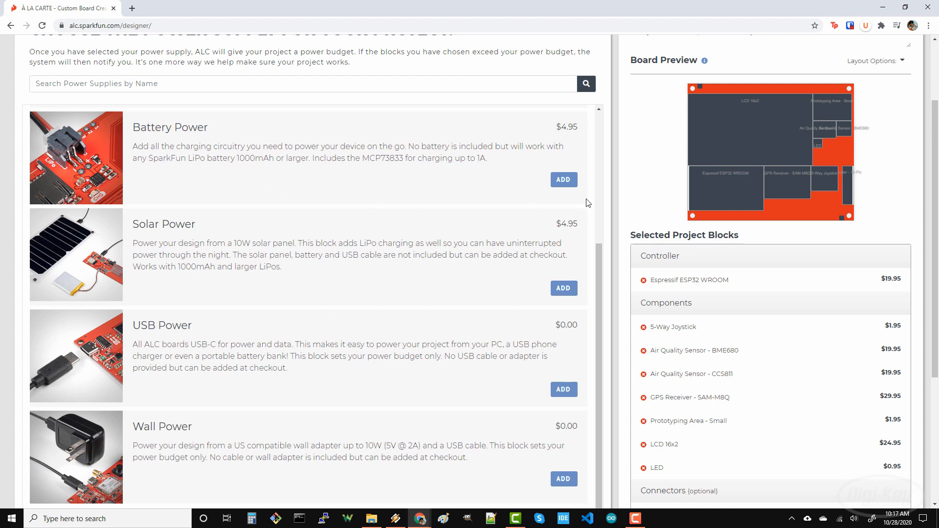
left_click(563, 179)
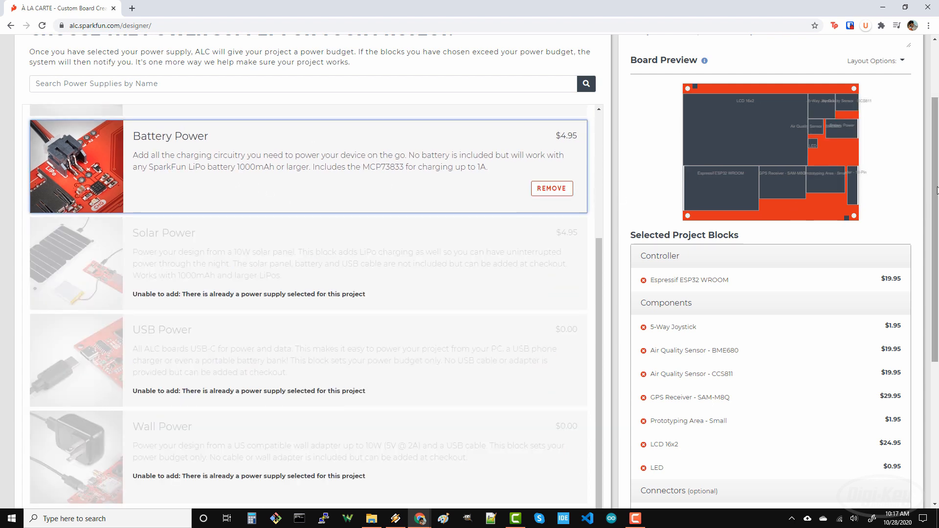
scroll("down", 3)
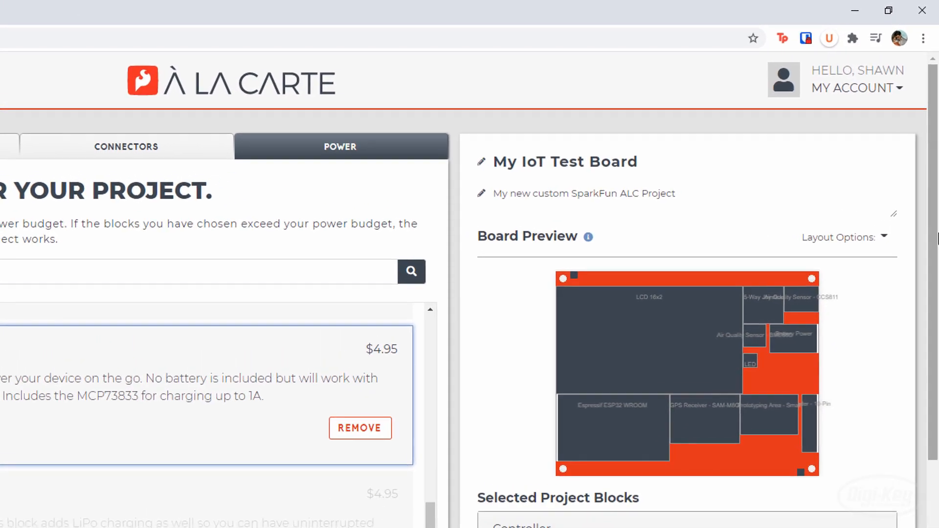
mouse_move(861, 369)
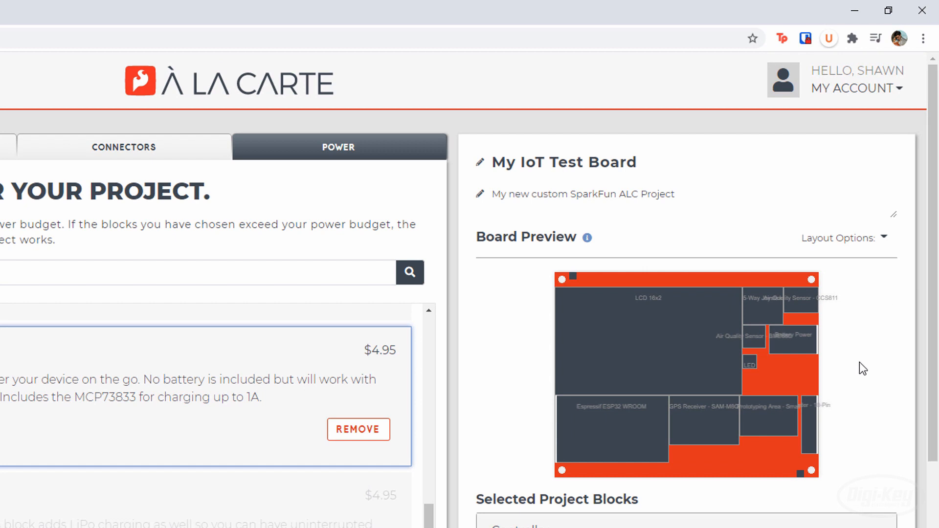
mouse_move(591, 487)
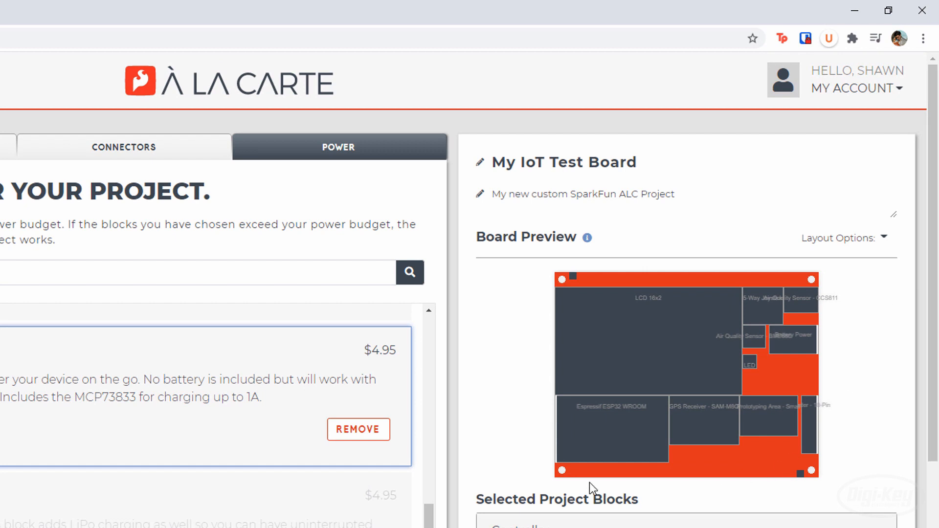
mouse_move(794, 482)
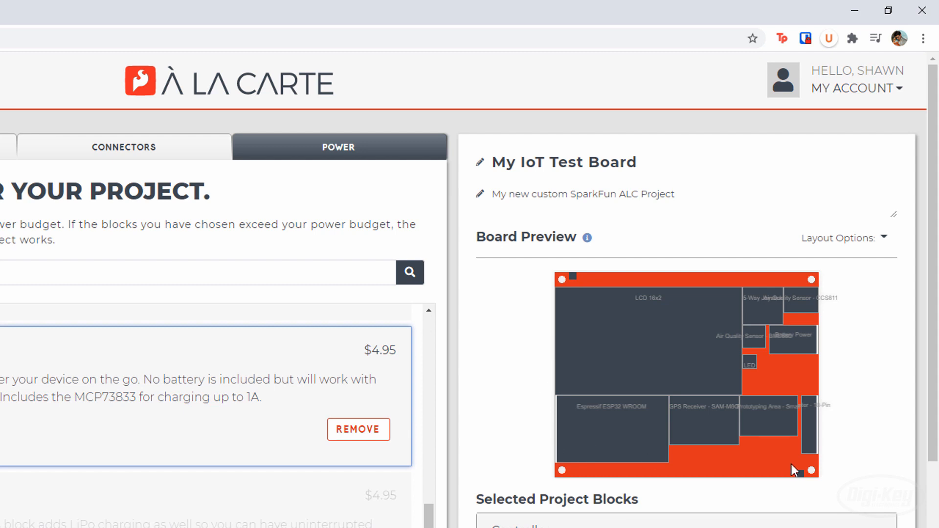
mouse_move(885, 245)
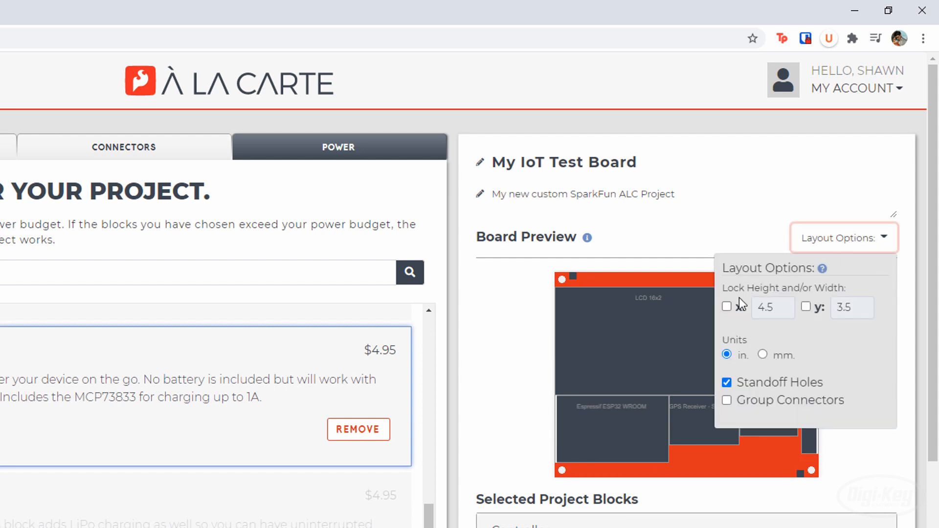
Lock the board width and apply a 7 inch width.
left_click(726, 307)
type("4")
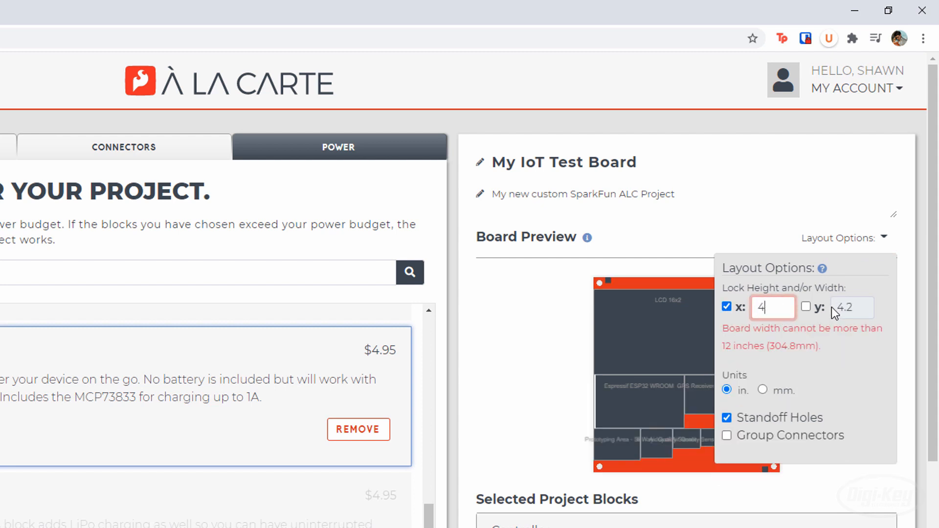
type("3.5")
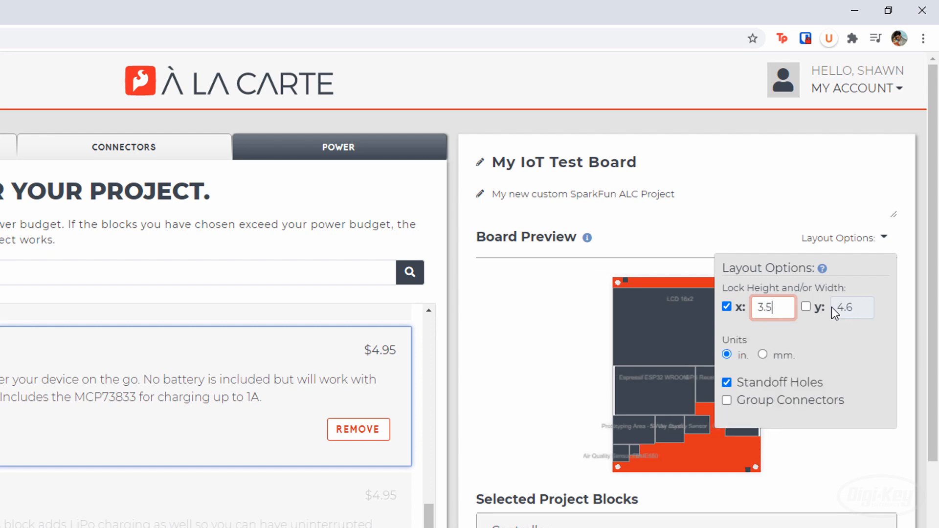
triple_click(772, 308)
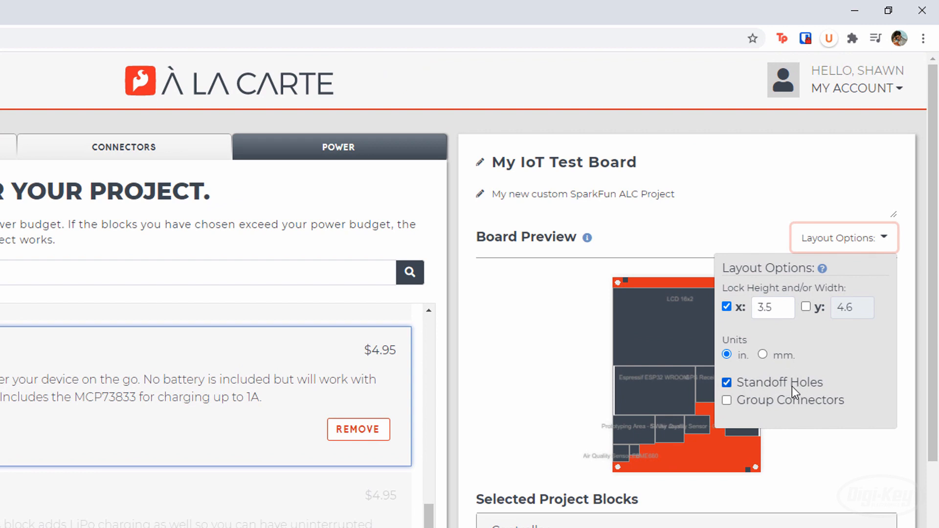
type("5")
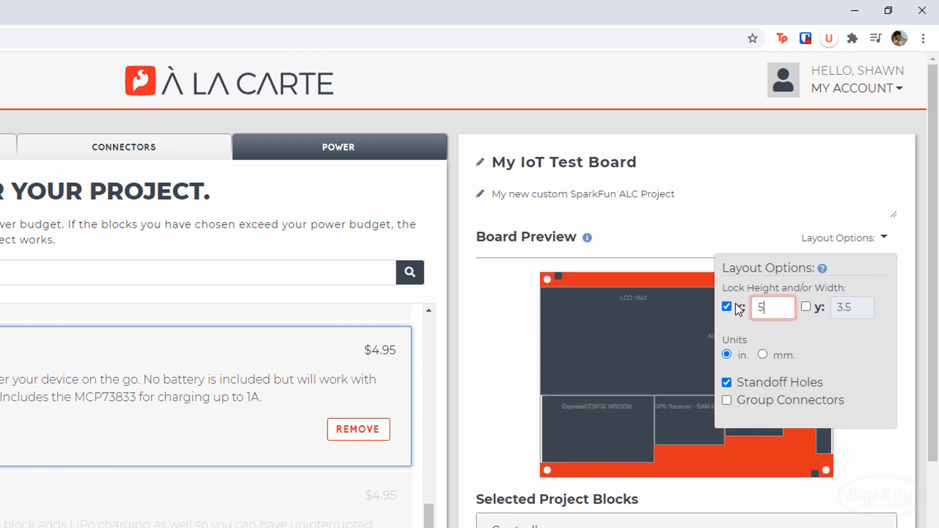
type("7")
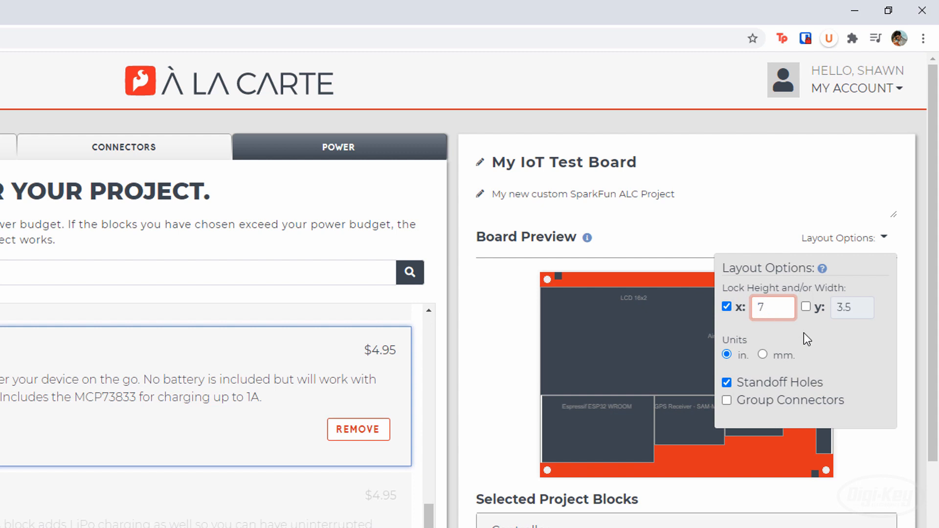
left_click(726, 400)
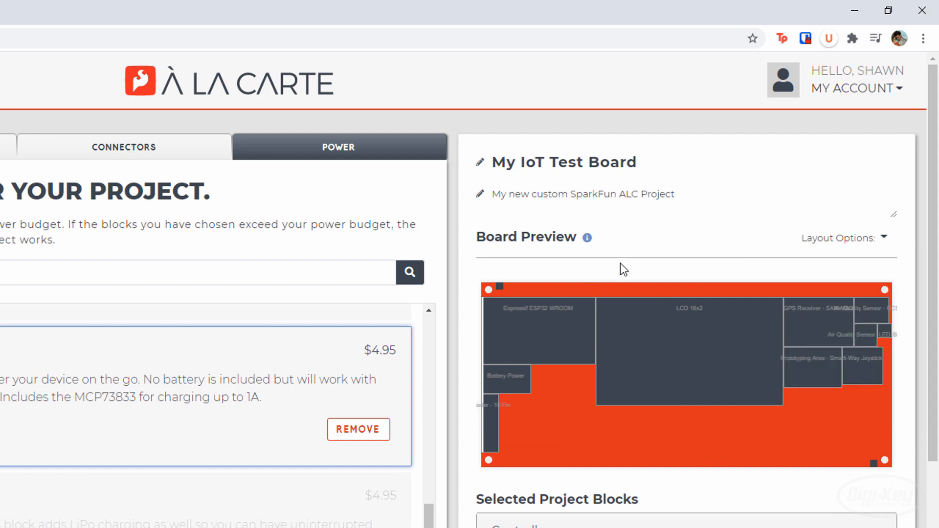
mouse_move(552, 423)
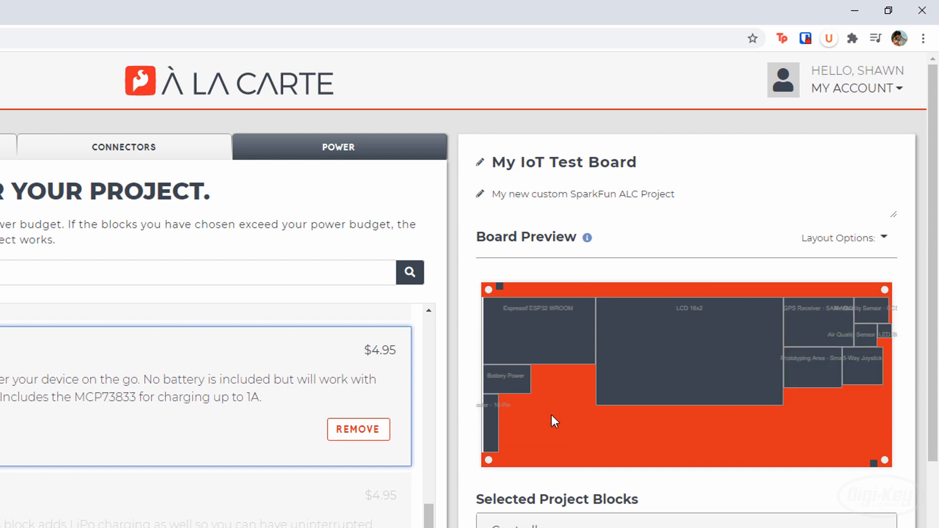
mouse_move(850, 248)
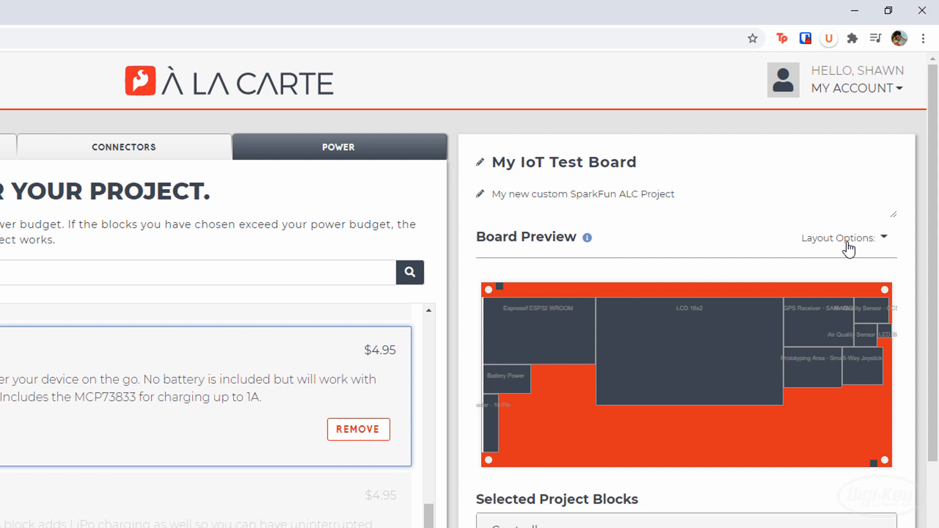
Reopen layout settings, ungroup connectors and lock the board width at 3.2 inches.
left_click(845, 238)
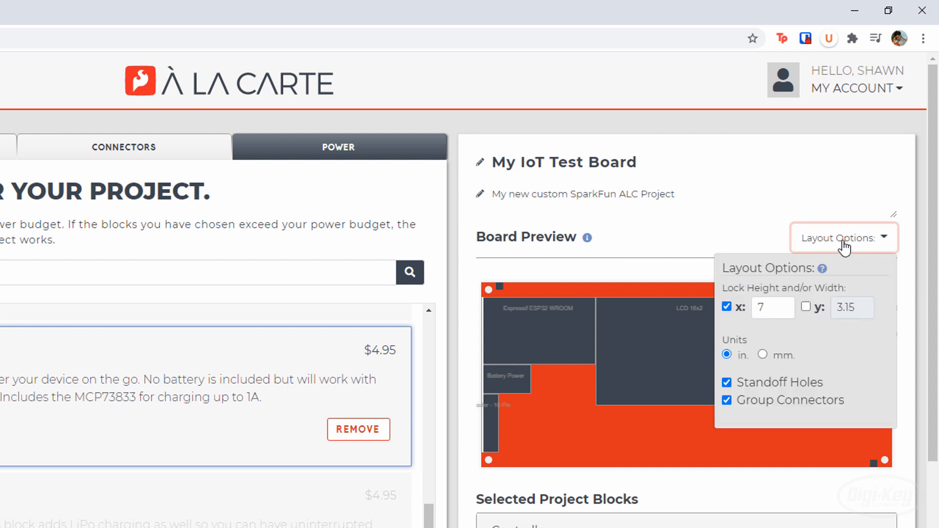
left_click(773, 308)
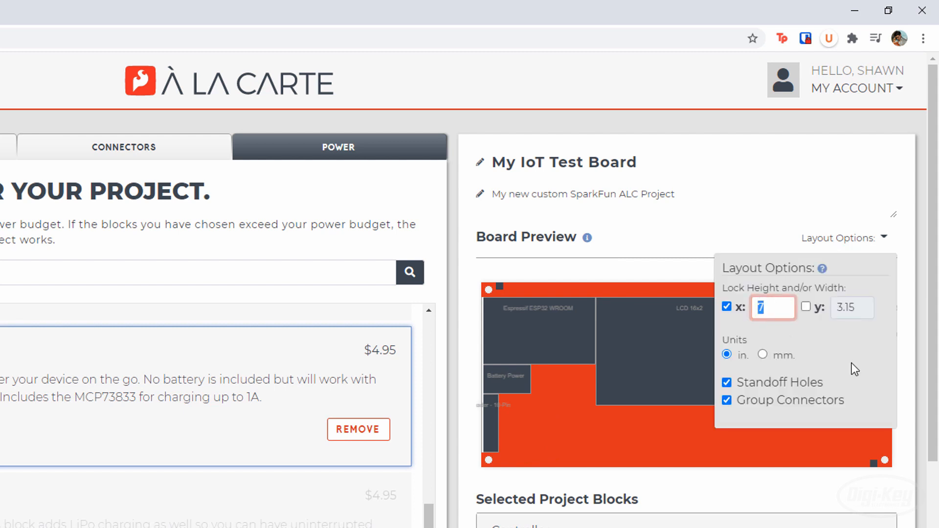
left_click(726, 400)
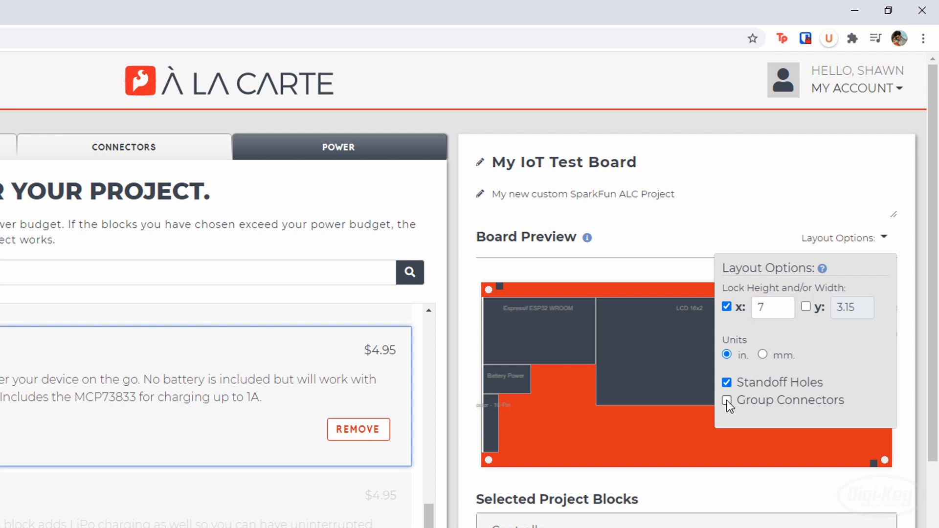
left_click(727, 401)
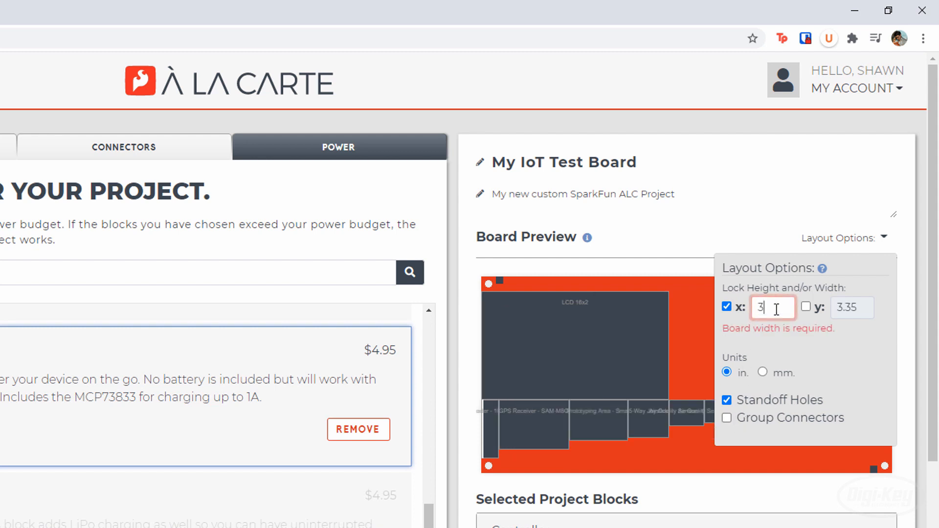
type("3.5")
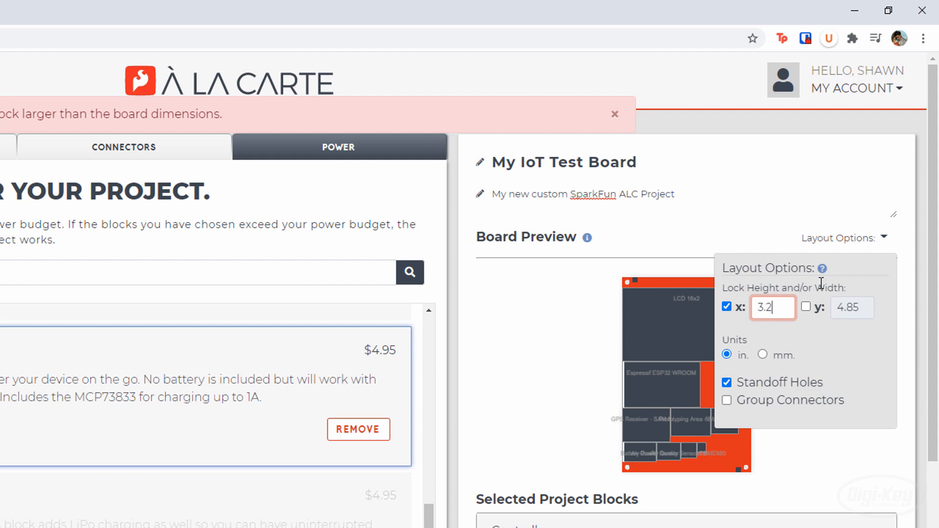
left_click(845, 232)
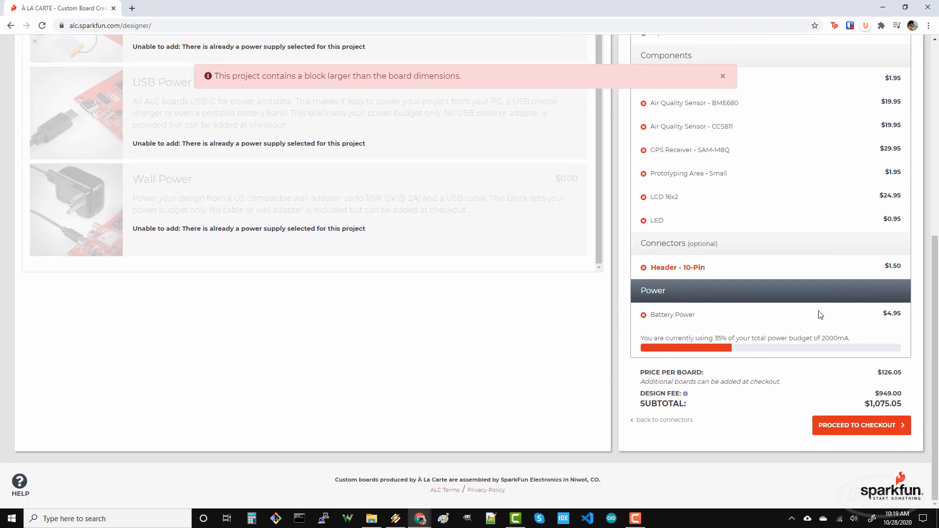
Dismiss the oversized-block warning and clone My IoT Test Board from My Projects.
scroll("up", 3)
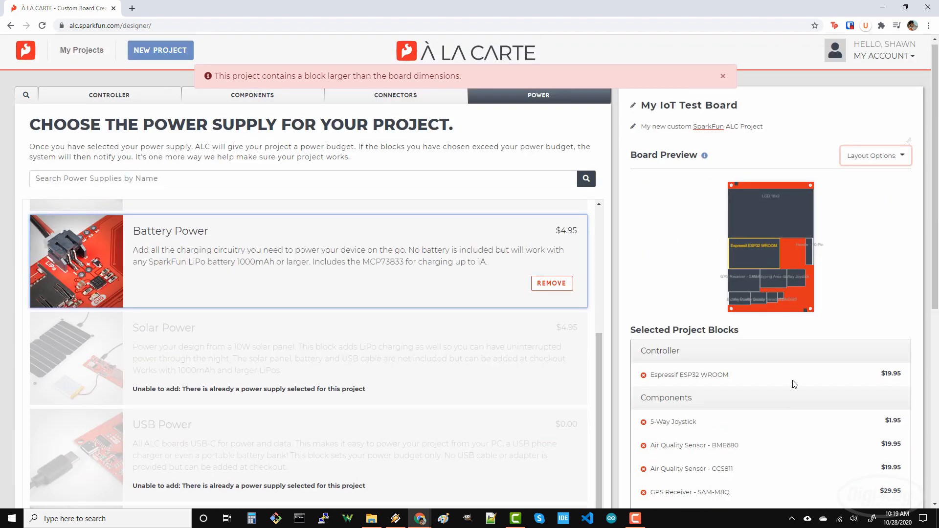
left_click(723, 76)
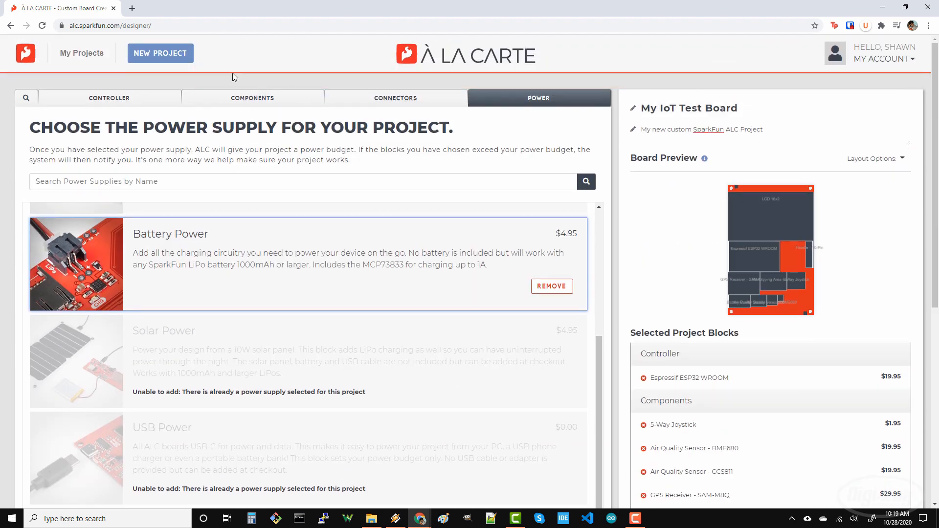
left_click(81, 53)
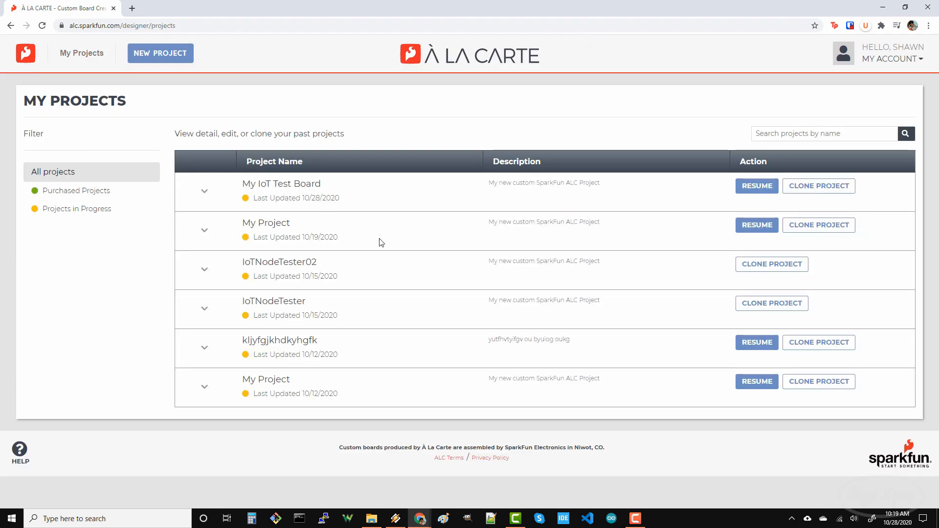
mouse_move(756, 186)
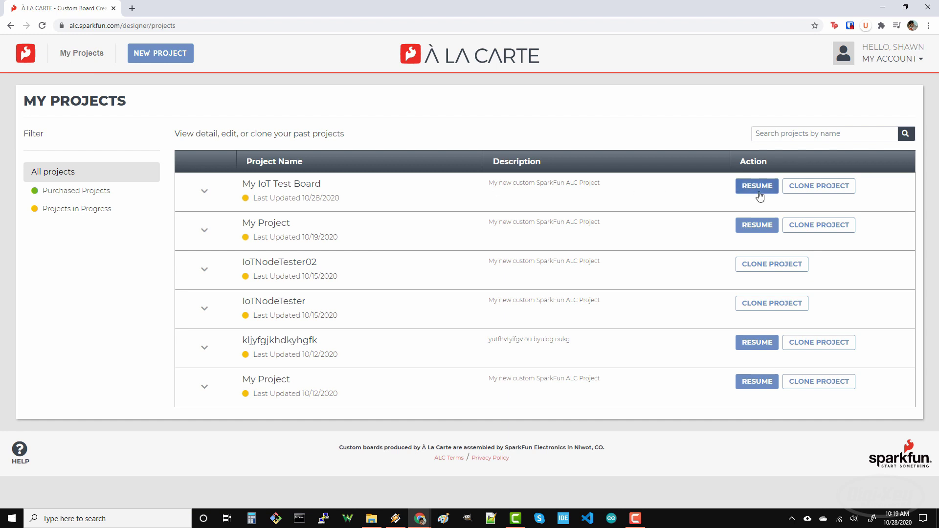
mouse_move(804, 196)
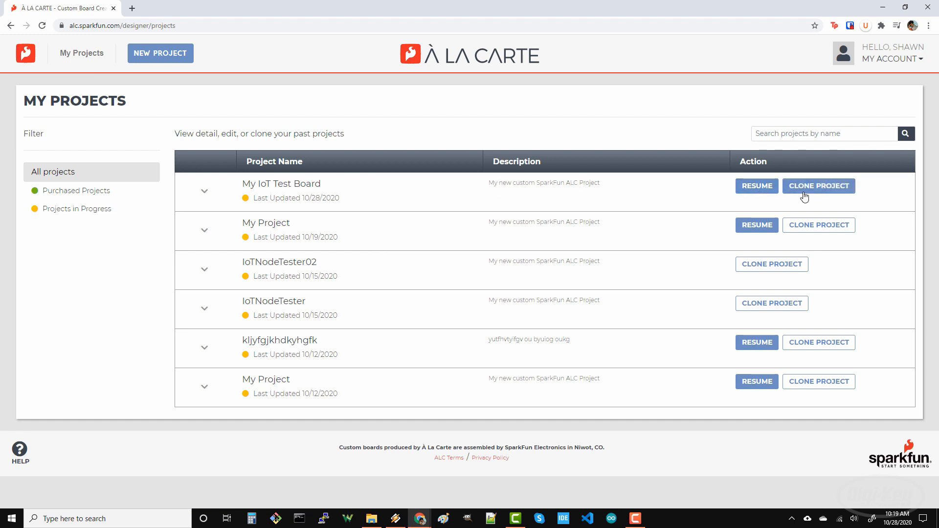
left_click(819, 186)
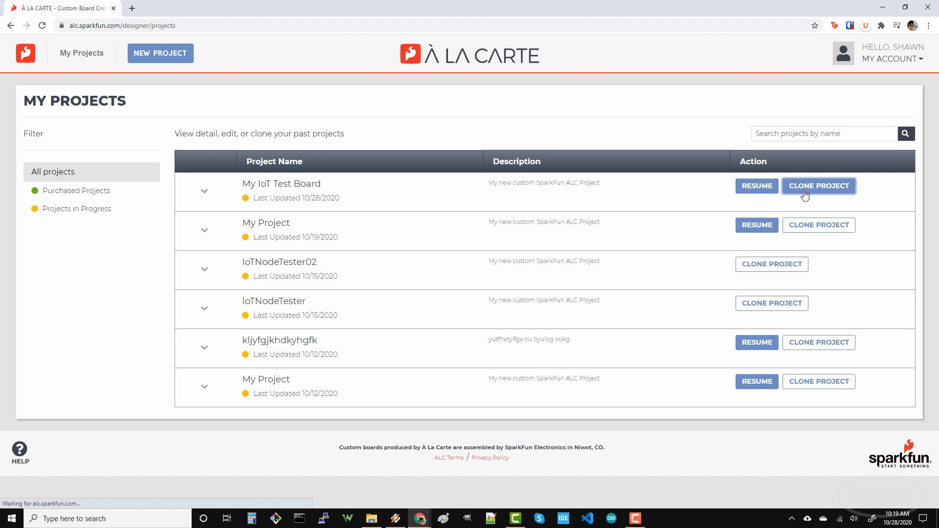
left_click(818, 186)
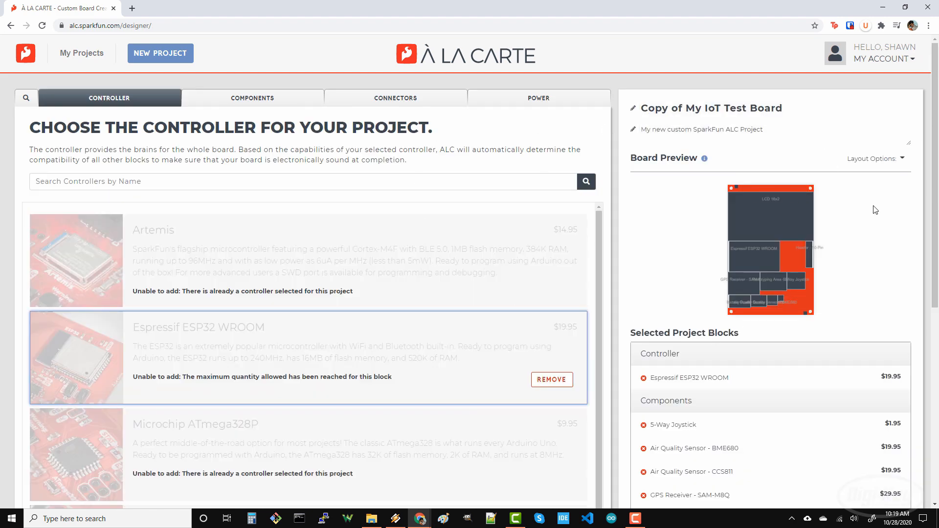
Return to My Projects and reopen the original My IoT Test Board.
scroll("down", 3)
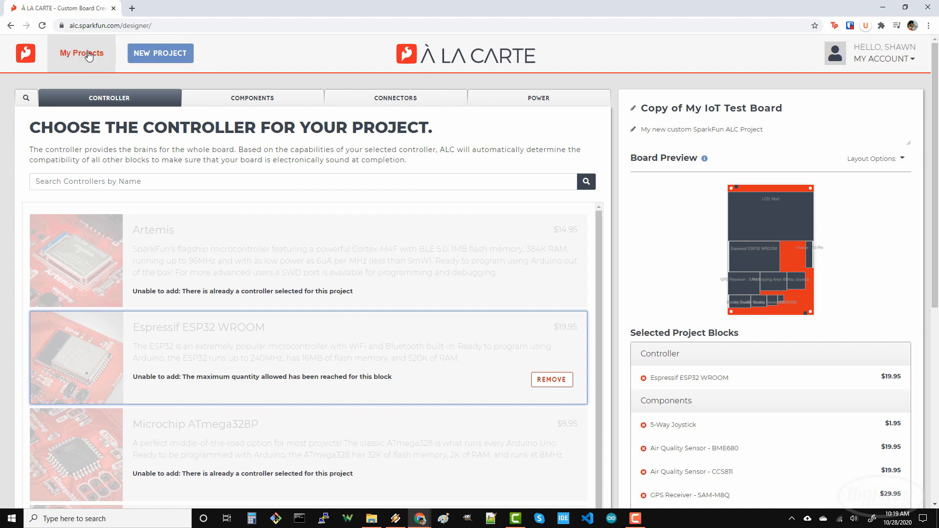
left_click(81, 53)
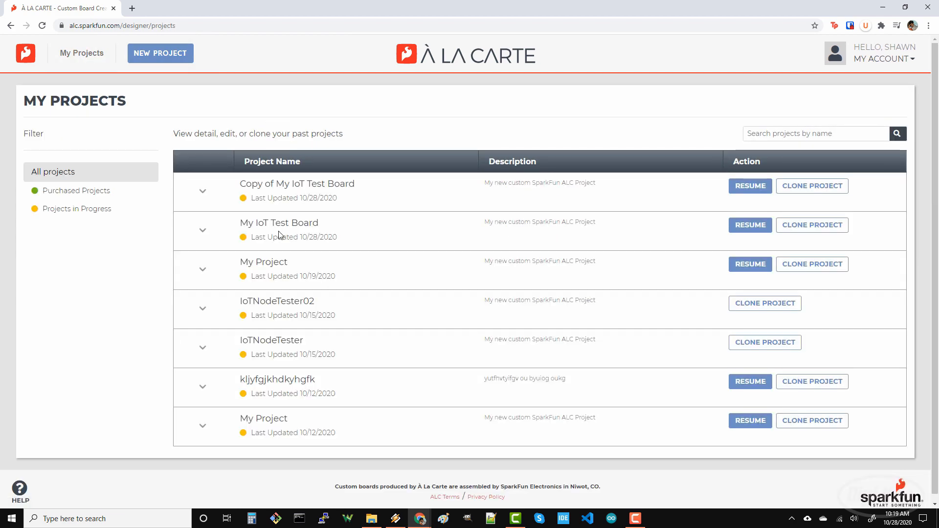
double_click(278, 222)
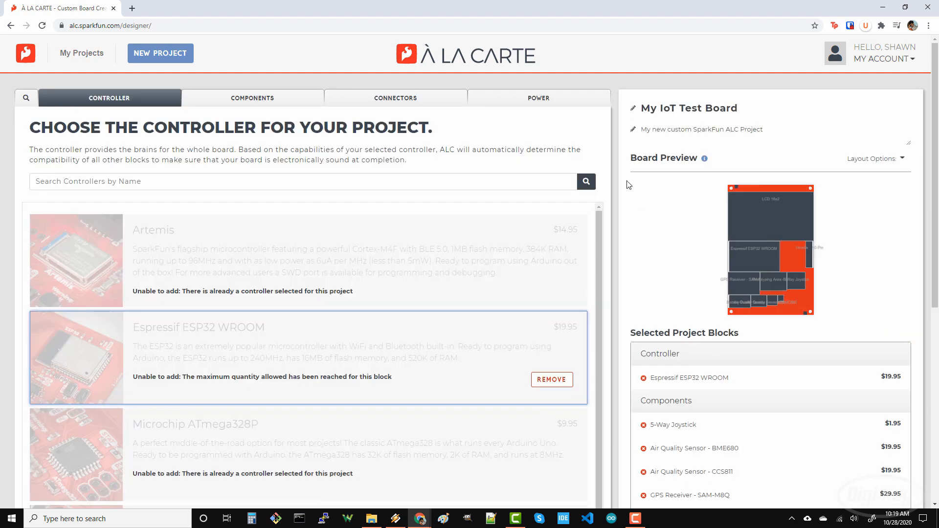
Start checkout, accept the À La Carte terms and send the board to the cart.
scroll("down", 3)
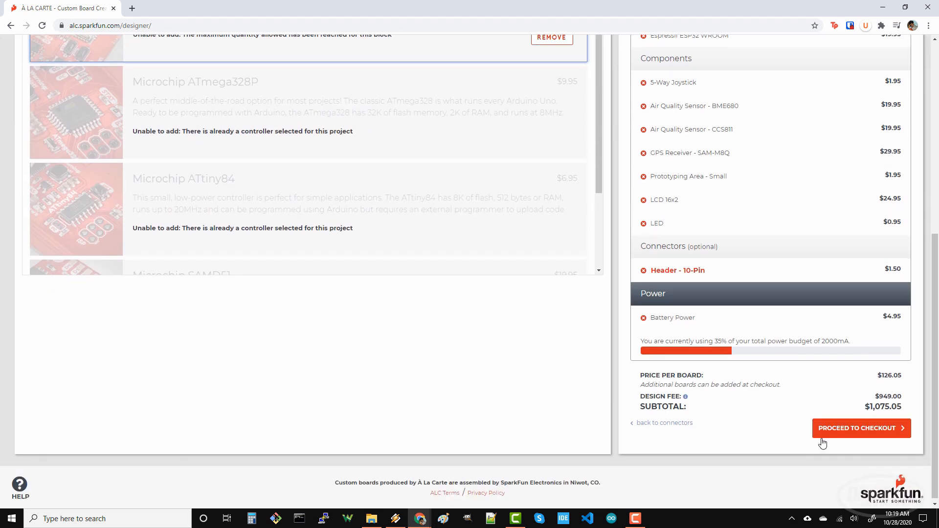
left_click(861, 428)
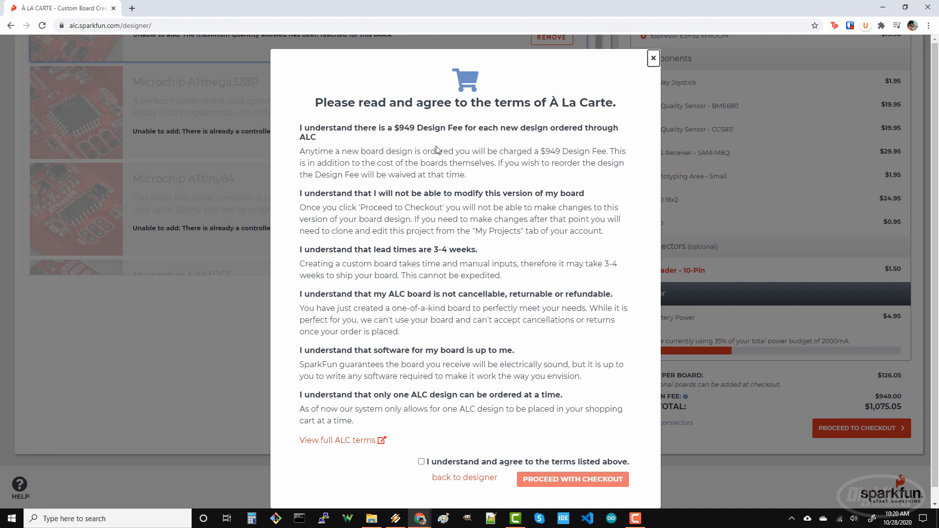
mouse_move(441, 449)
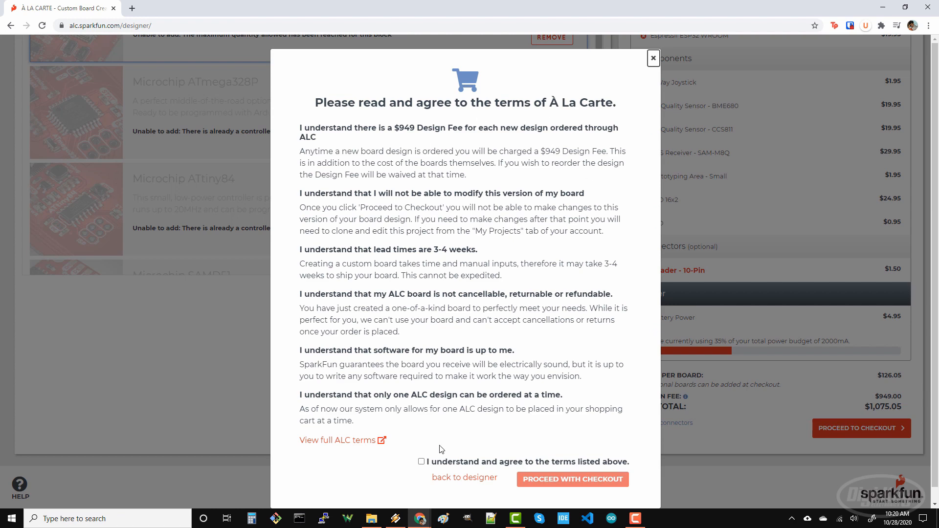
left_click(421, 461)
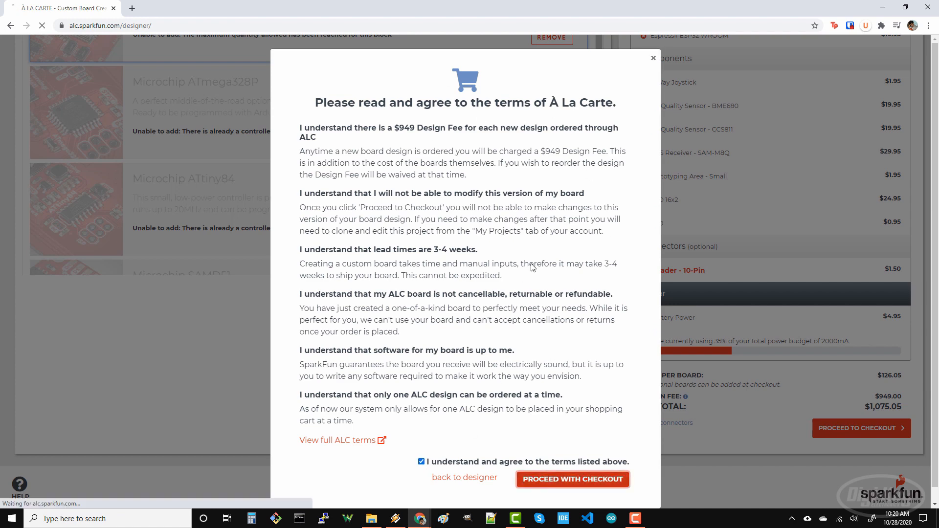
left_click(572, 479)
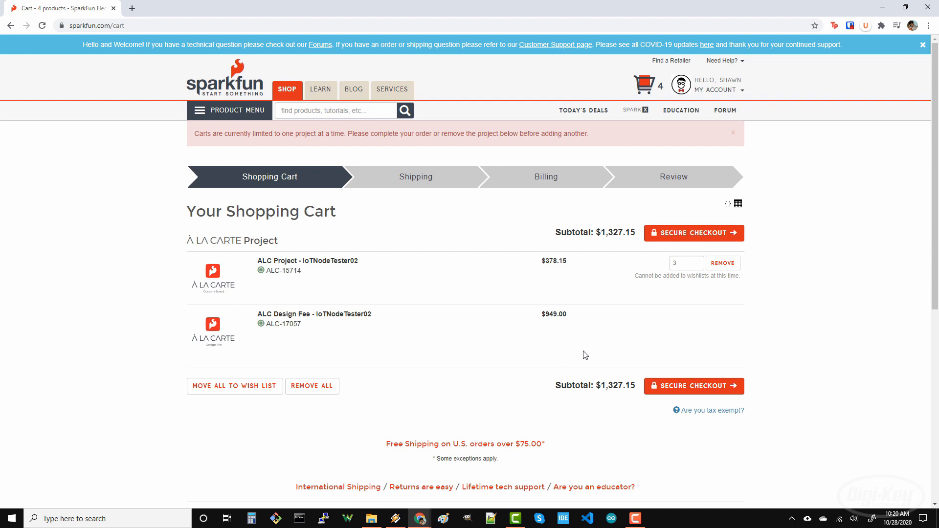
left_click(684, 263)
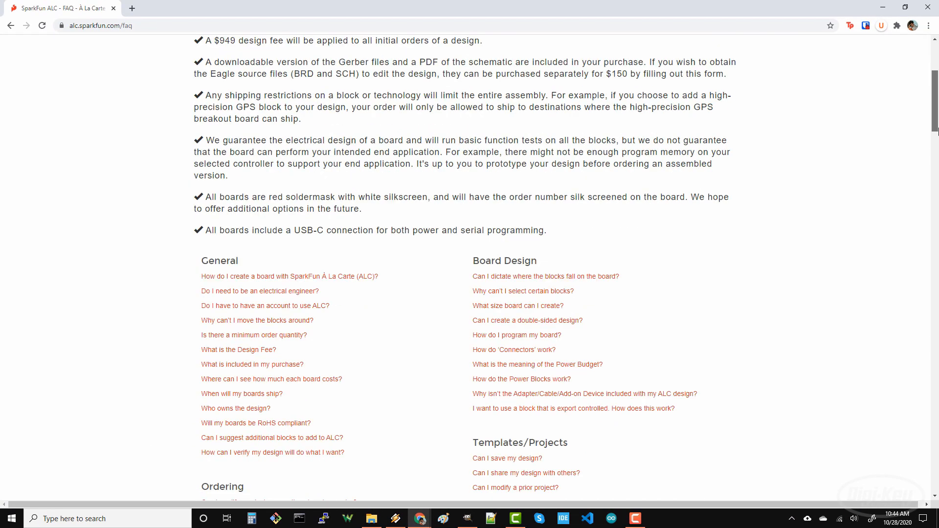
scroll("down", 3)
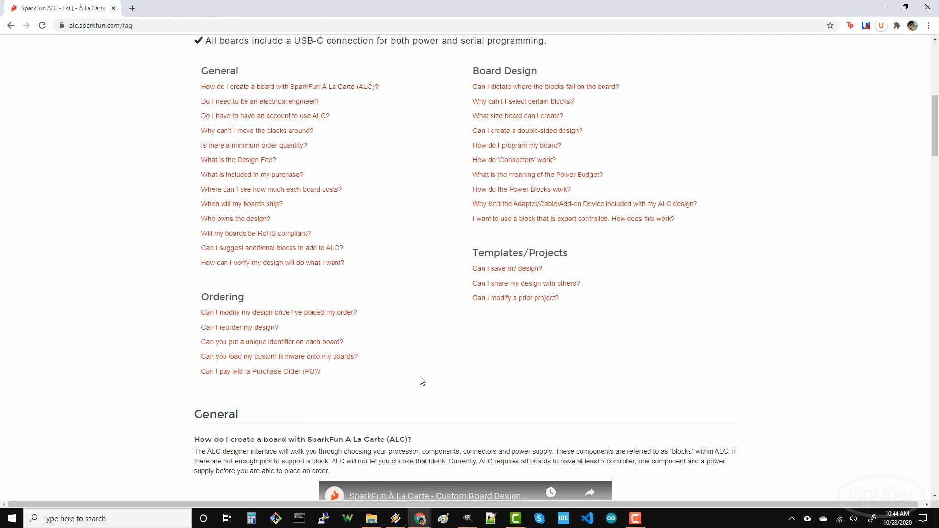
scroll("up", 3)
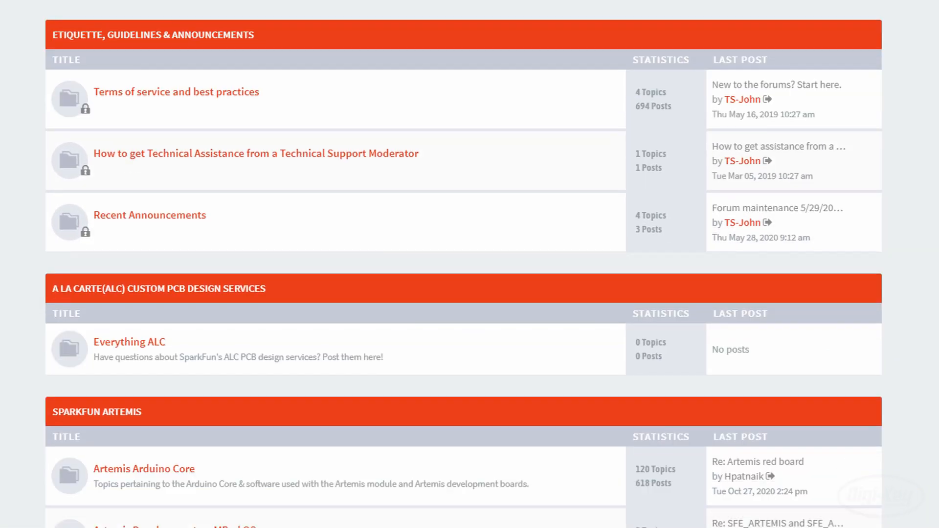
Open the Everything ALC forum from the SparkFun Forums index.
left_click(128, 342)
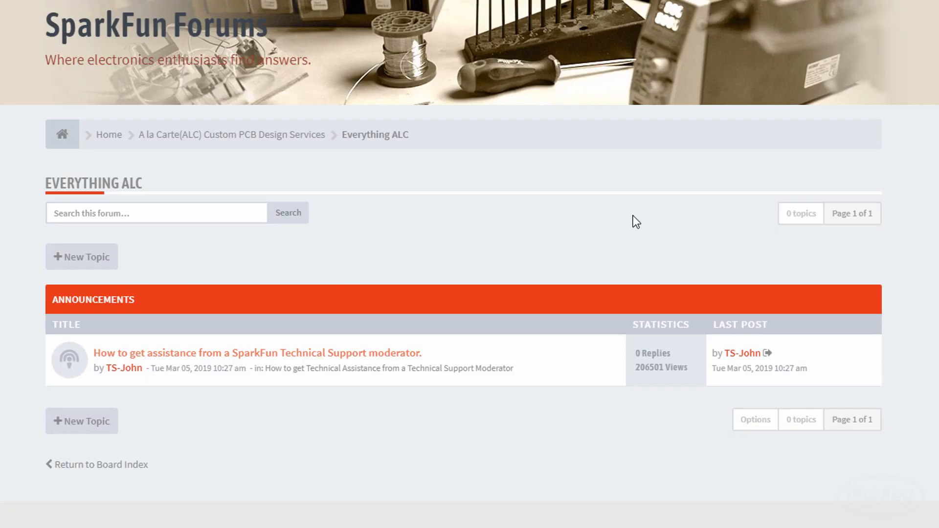